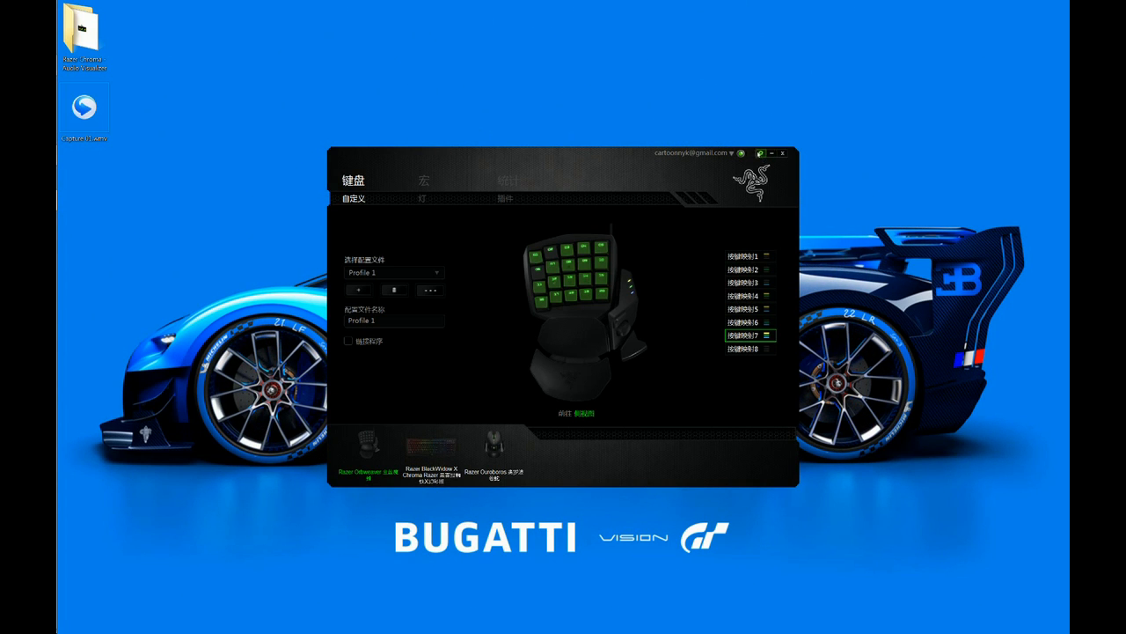
Run the update check in settings and dismiss the notice that version 1.20 is latest.
left_click(760, 154)
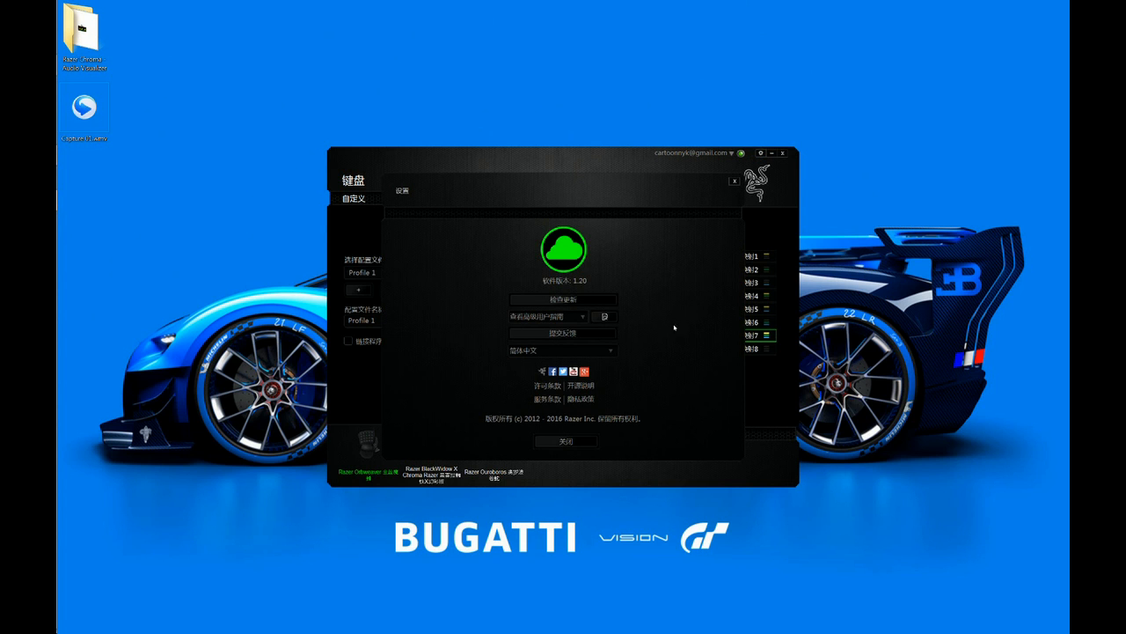
mouse_move(658, 314)
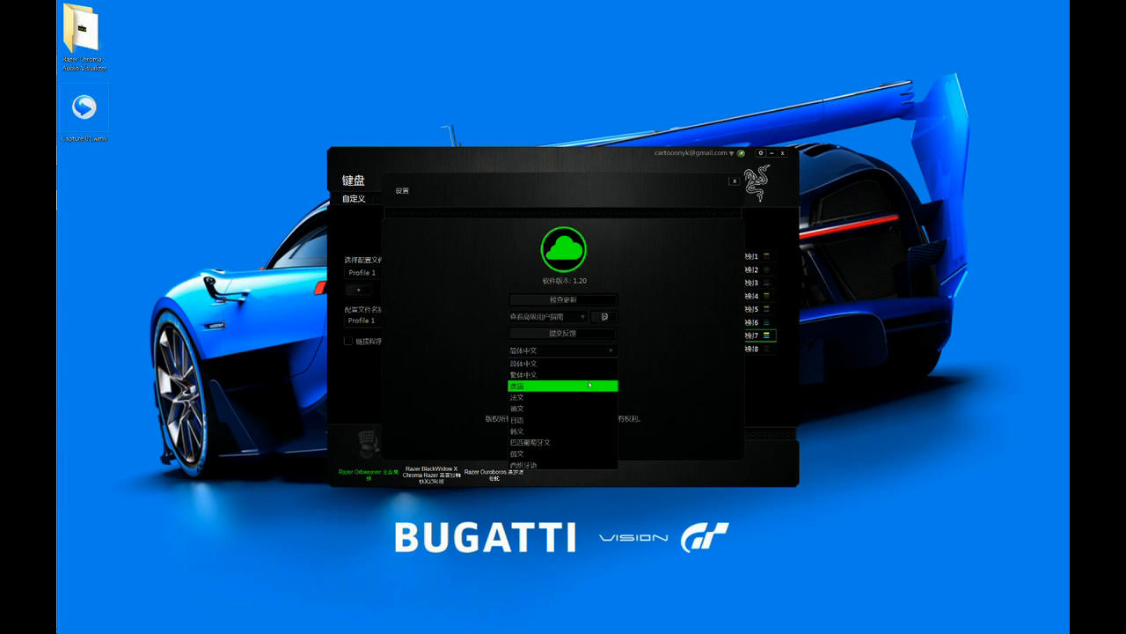
mouse_move(572, 464)
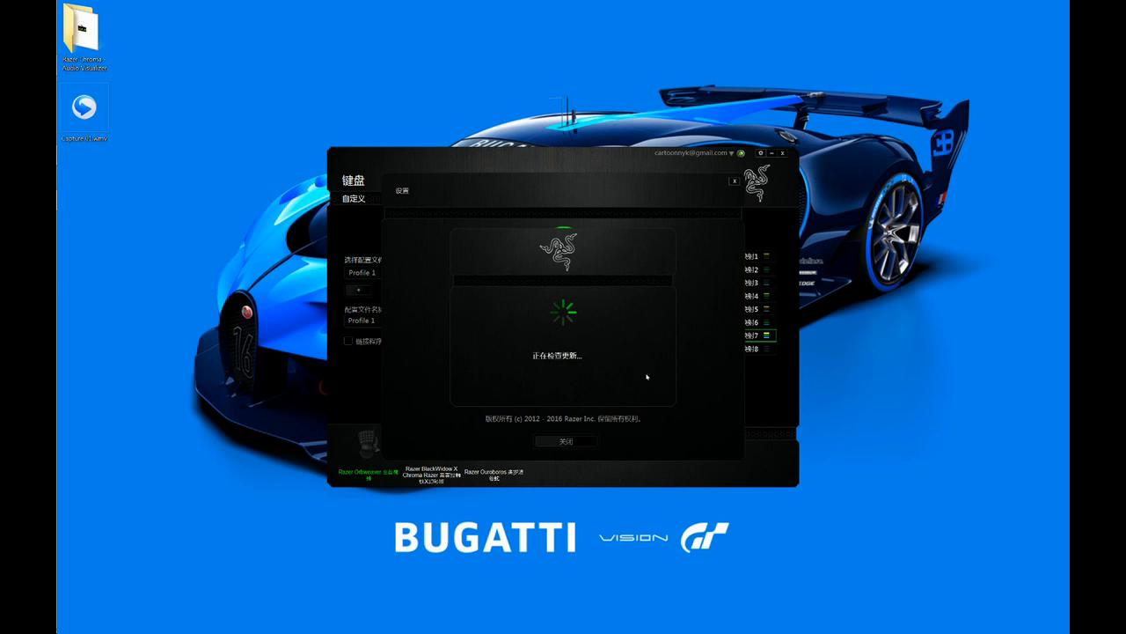
mouse_move(681, 337)
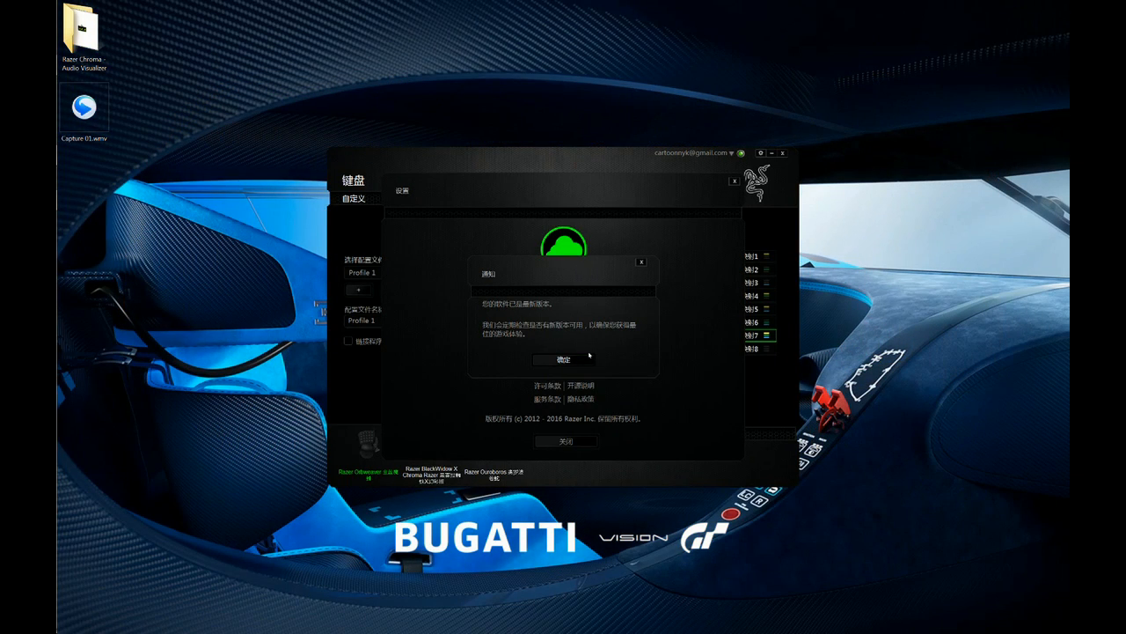
left_click(562, 359)
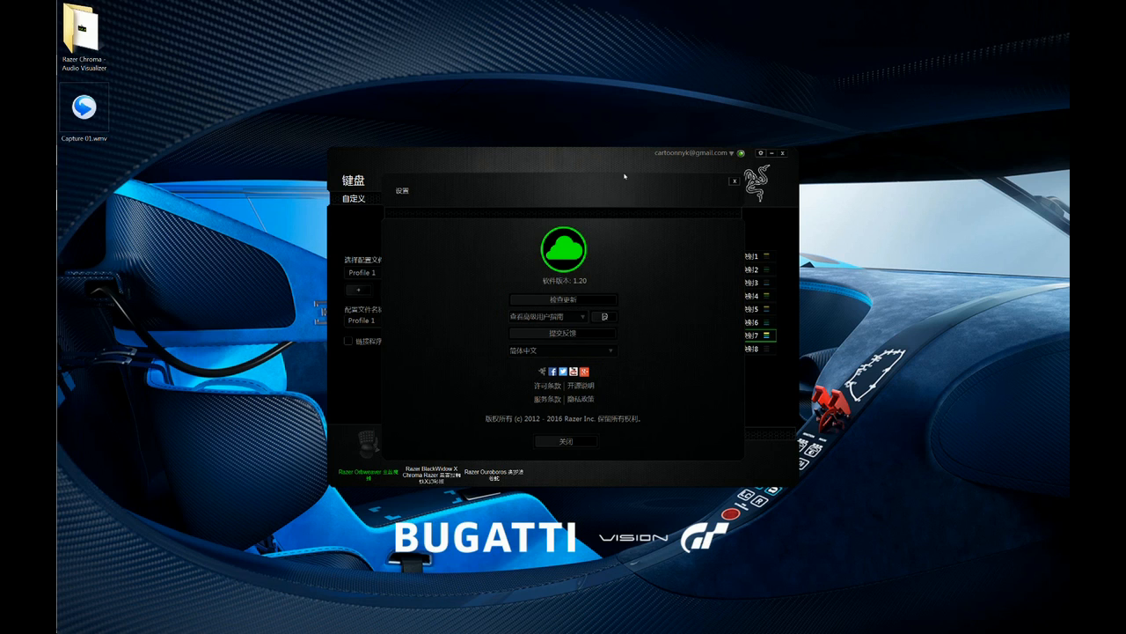
mouse_move(650, 427)
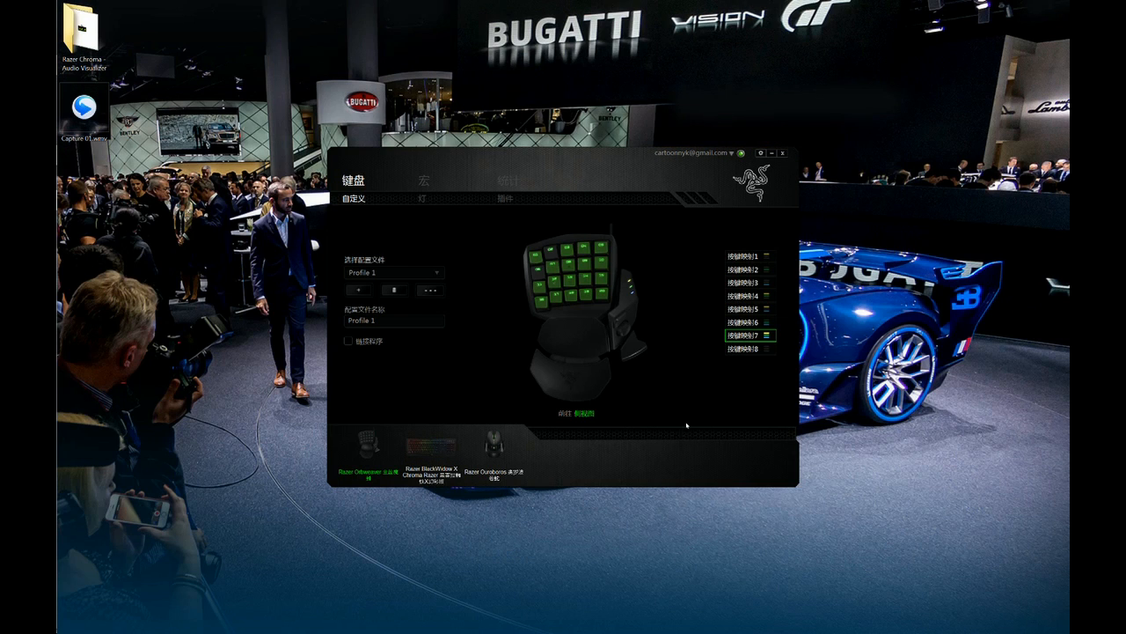
mouse_move(590, 458)
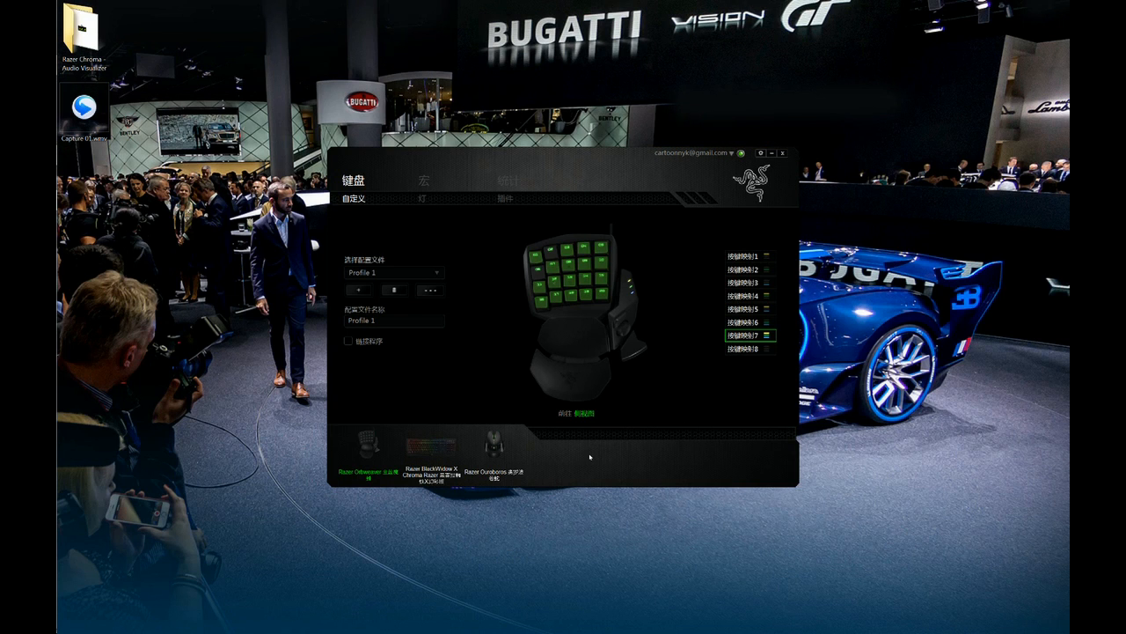
mouse_move(622, 460)
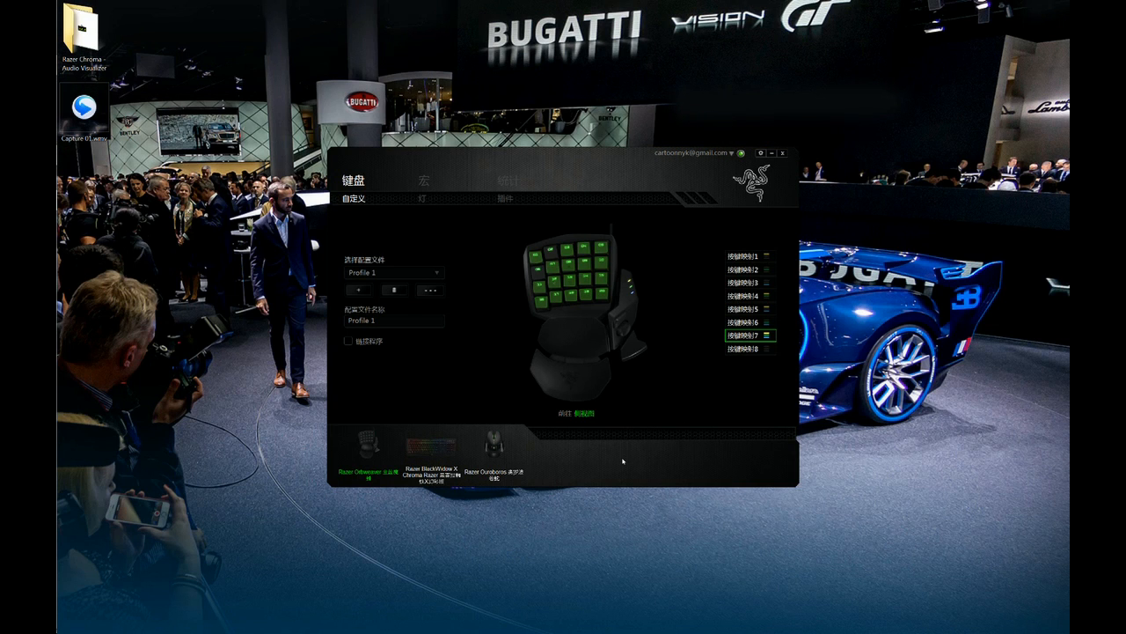
mouse_move(614, 458)
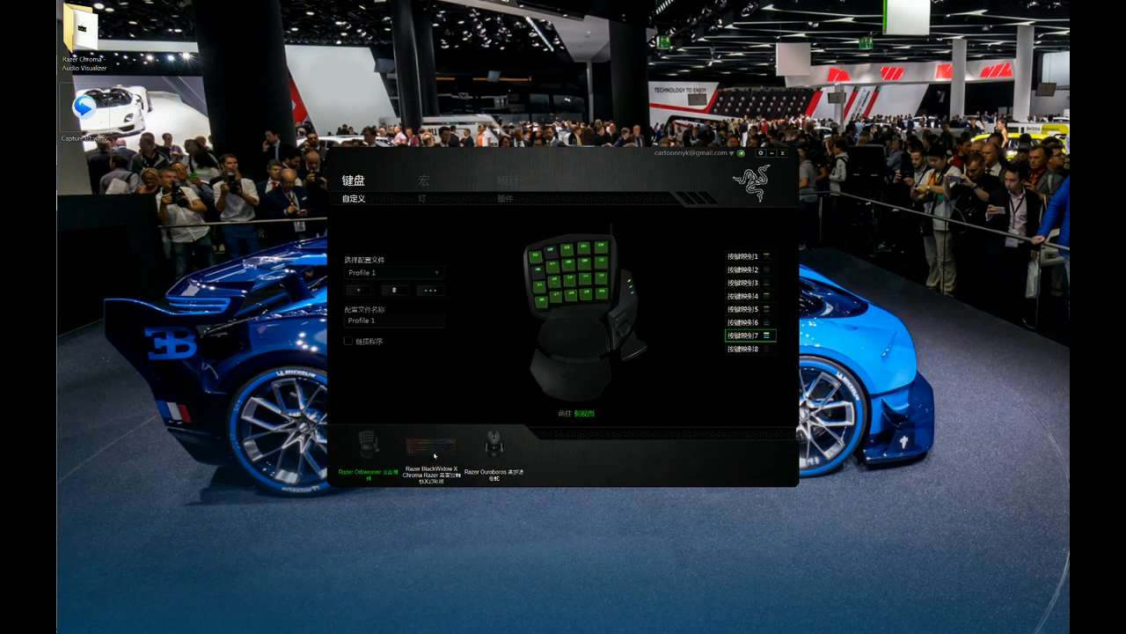
Switch between the Orbweaver and BlackWidow X Chroma device pages, ending at Chroma Workshop.
left_click(430, 444)
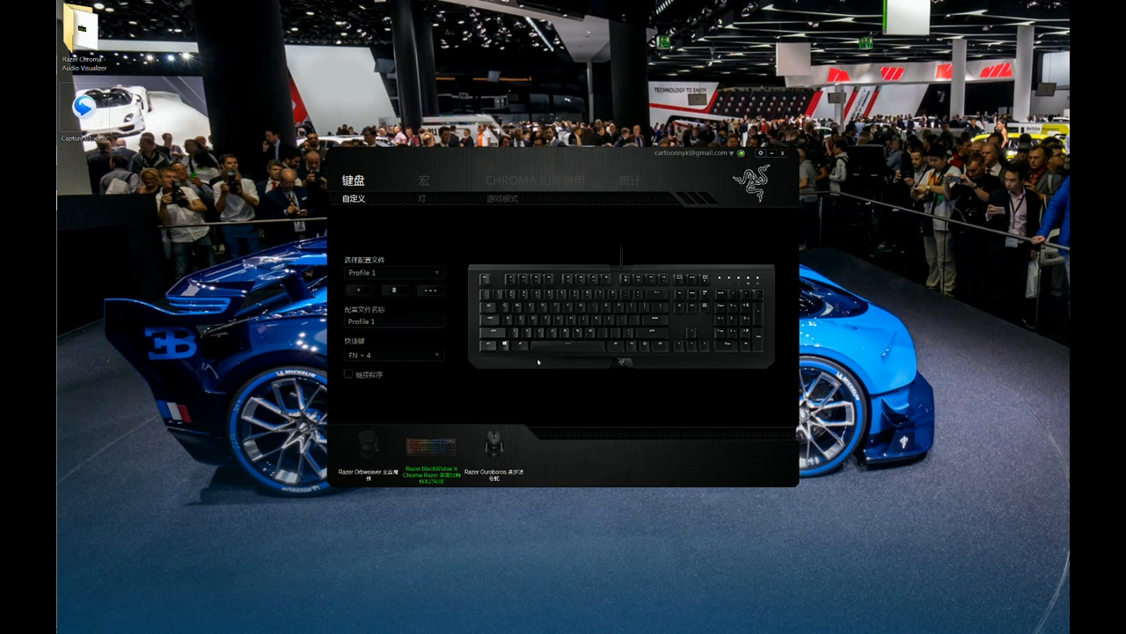
mouse_move(711, 467)
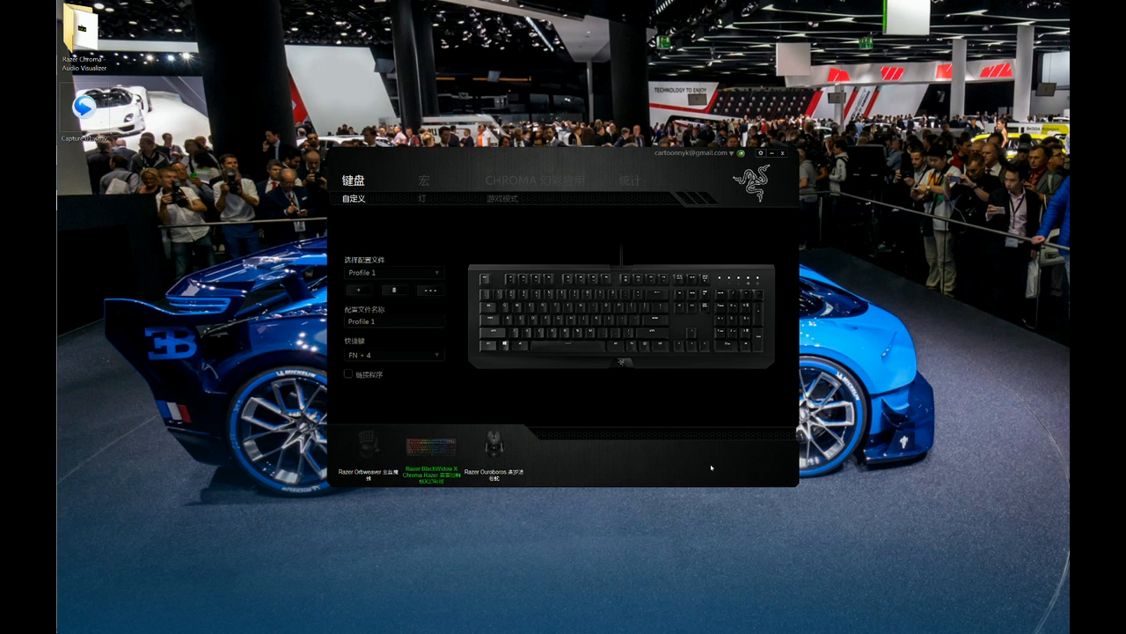
left_click(368, 444)
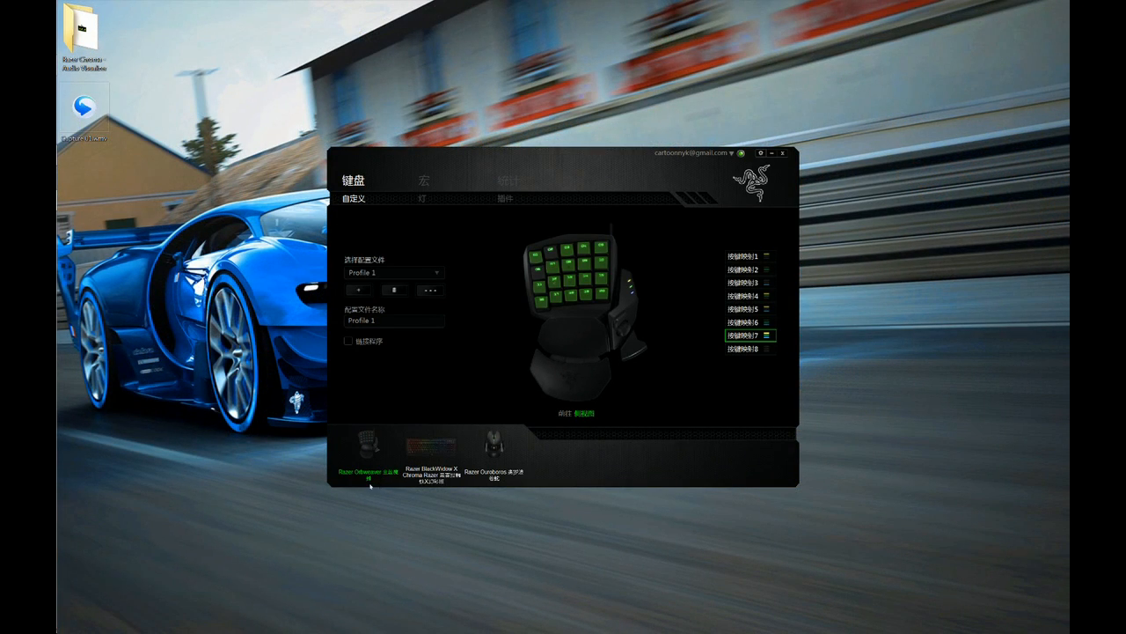
mouse_move(575, 486)
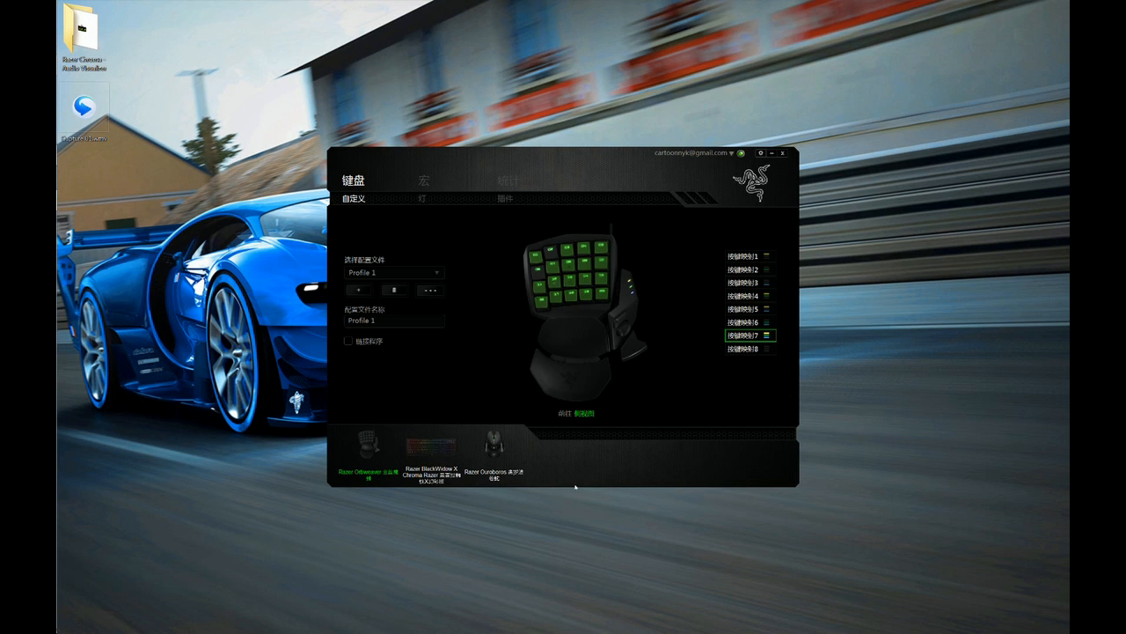
left_click(431, 442)
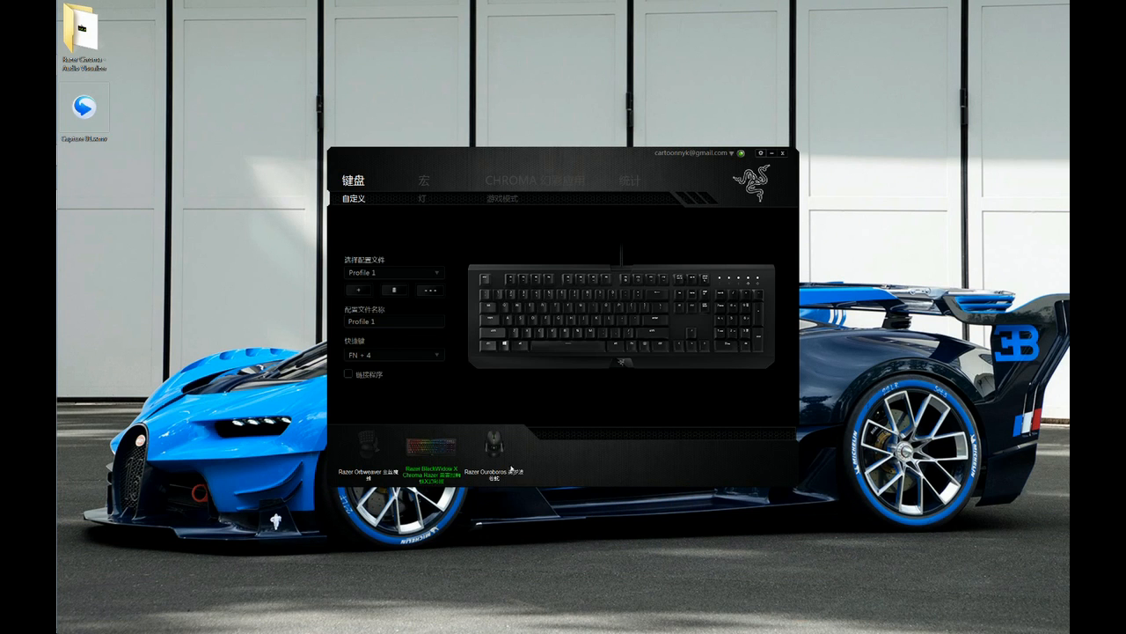
left_click(493, 443)
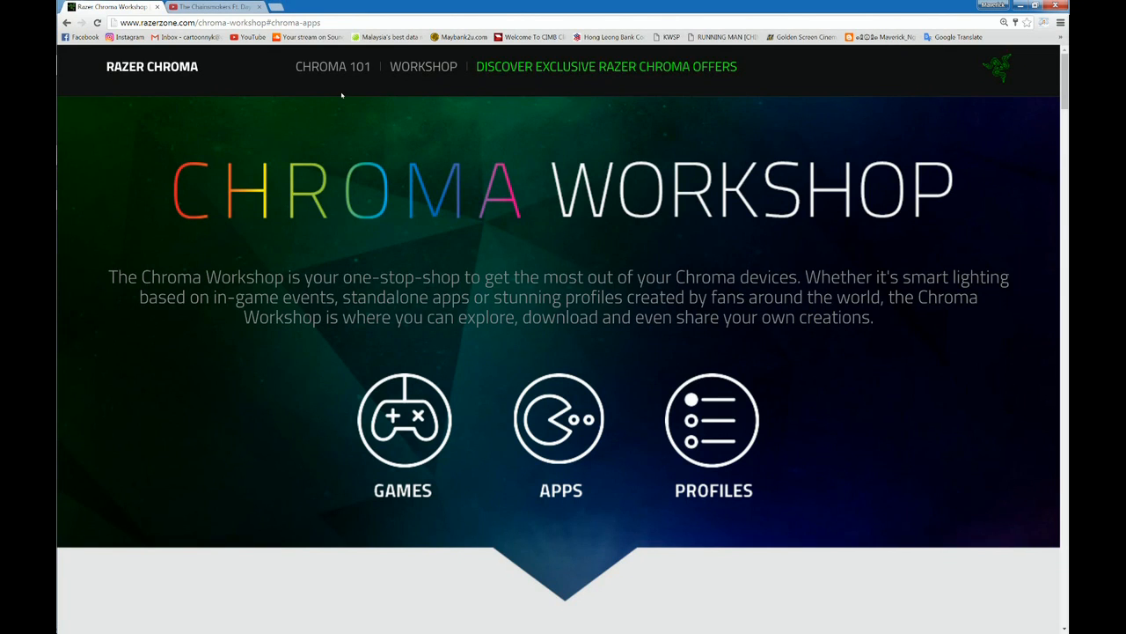
mouse_move(861, 378)
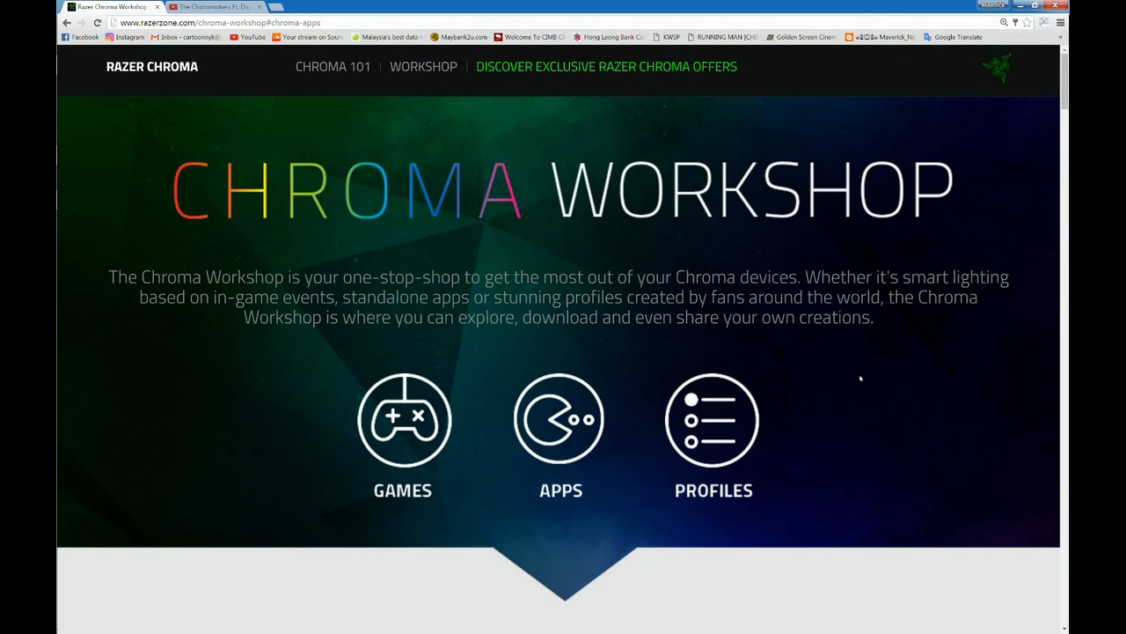
mouse_move(633, 333)
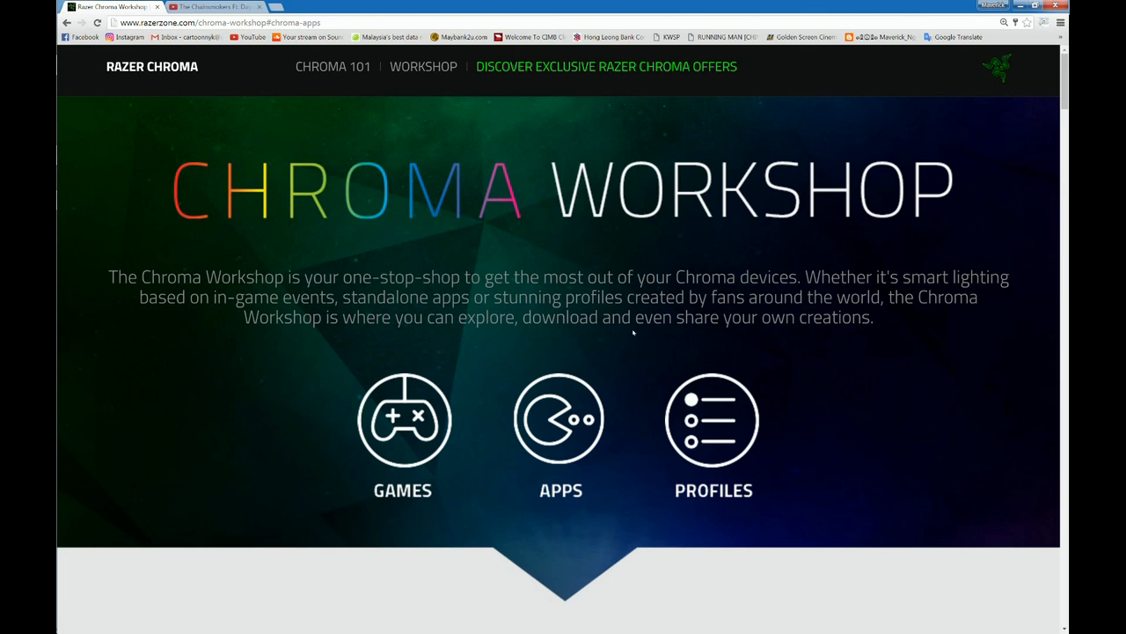
mouse_move(617, 336)
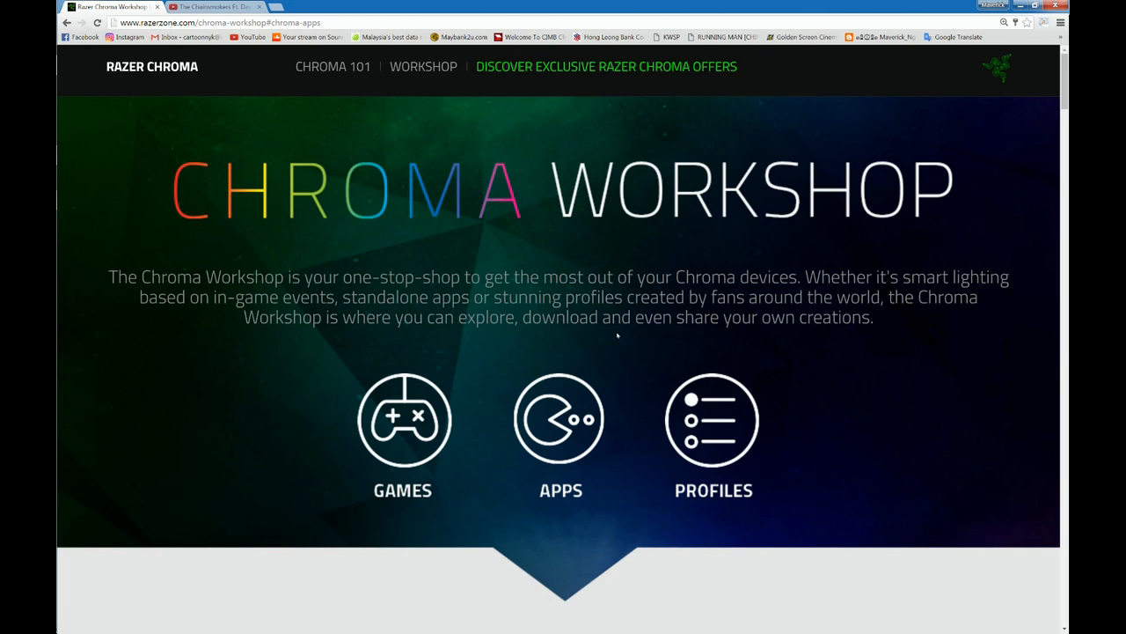
mouse_move(561, 419)
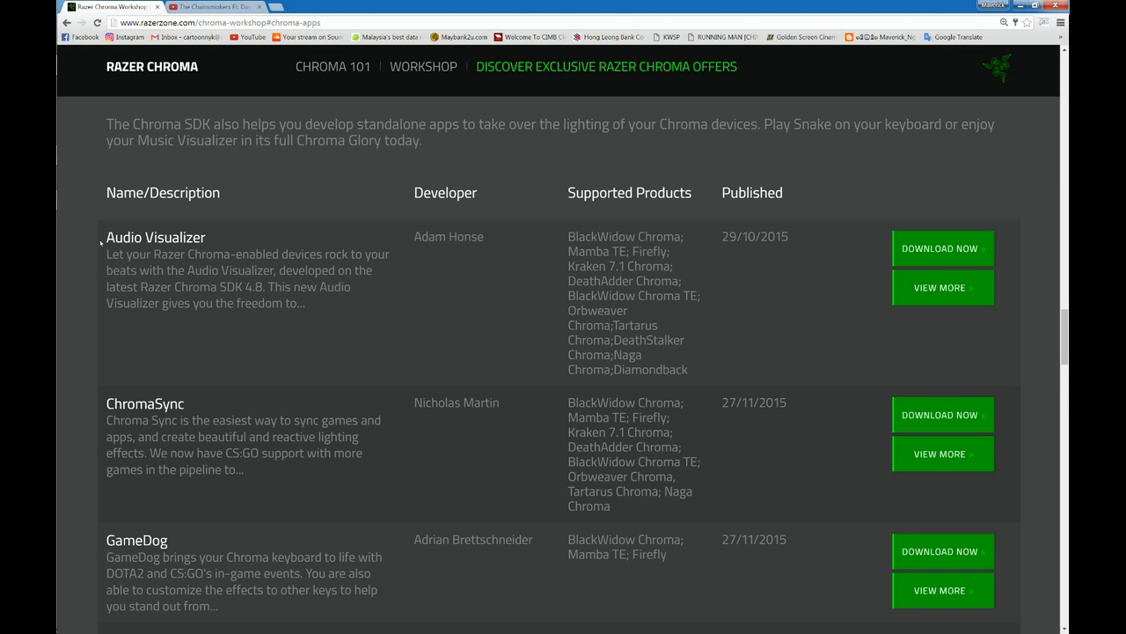
Review the Audio Visualizer description and supported products list, then download it.
double_click(155, 238)
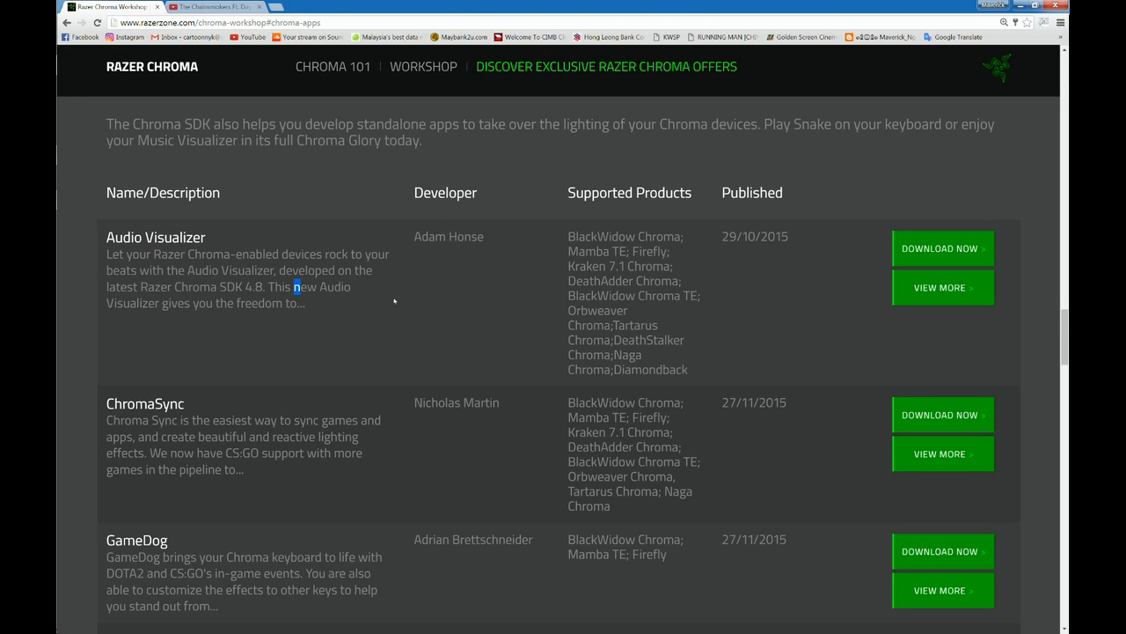
mouse_move(525, 224)
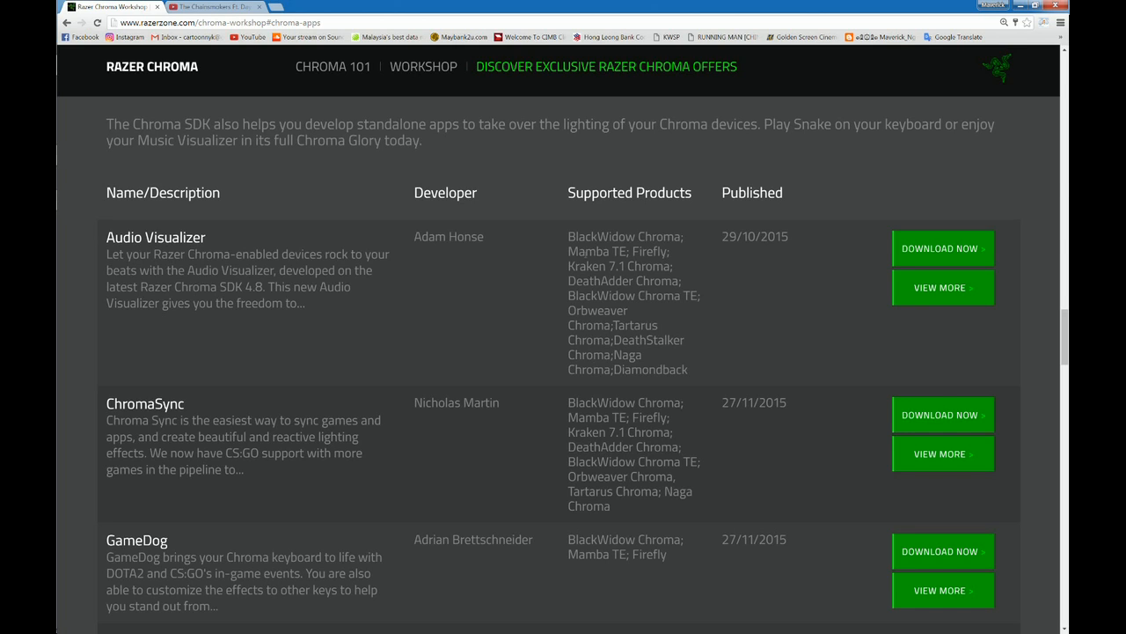
left_click_drag(587, 250, 643, 353)
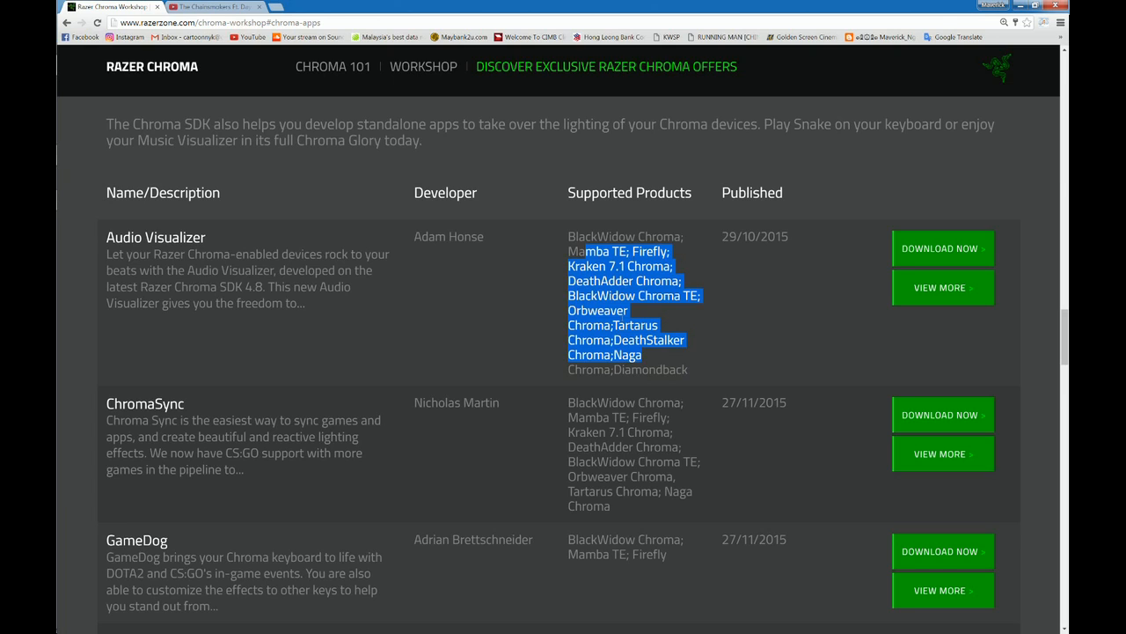
mouse_move(167, 265)
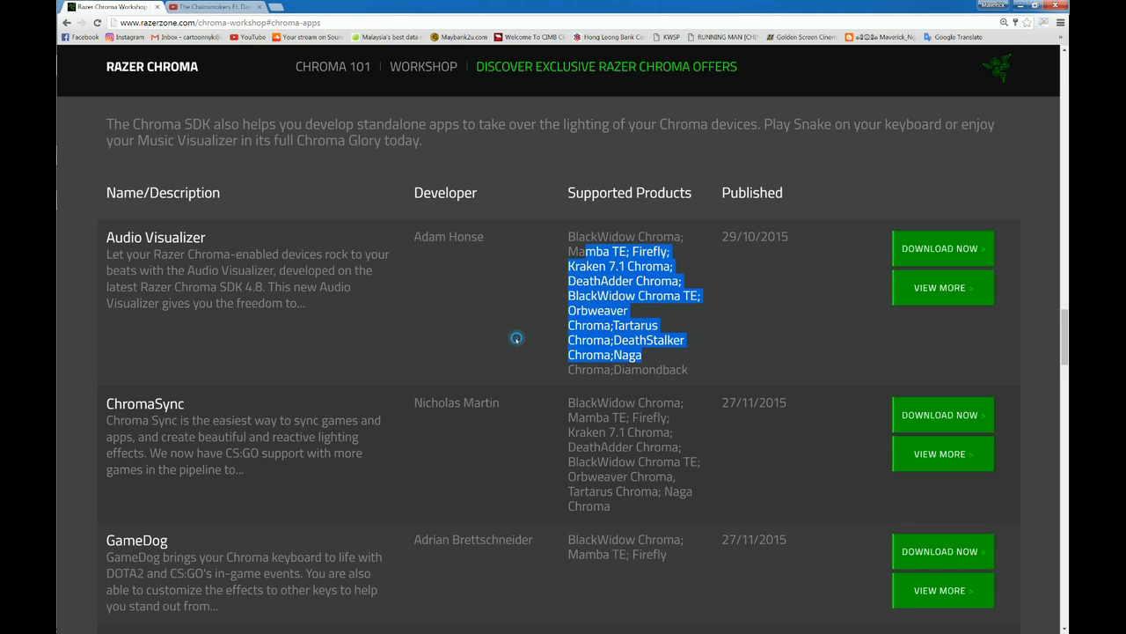
mouse_move(654, 309)
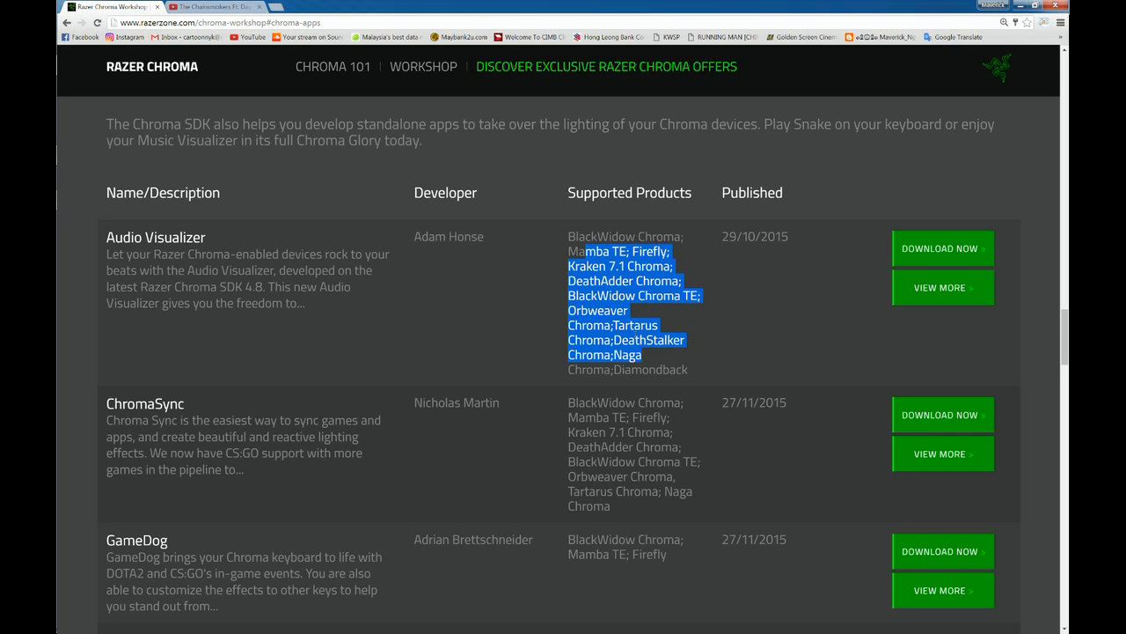
left_click(942, 248)
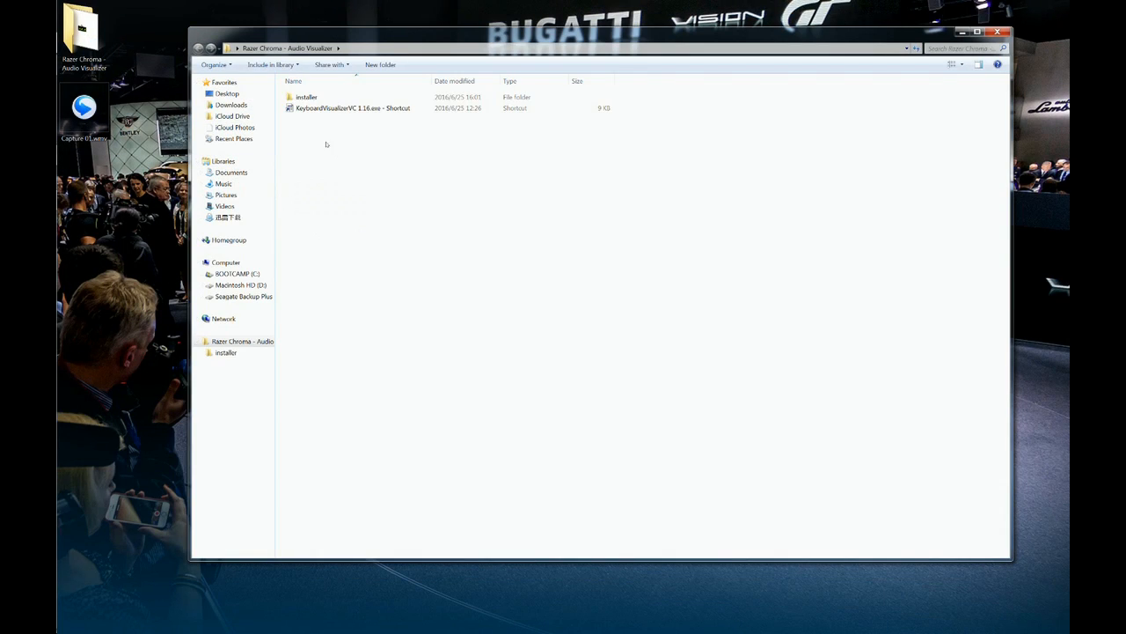
Open the installer folder in Large icons view and launch vc_redist.x86.exe.
double_click(305, 97)
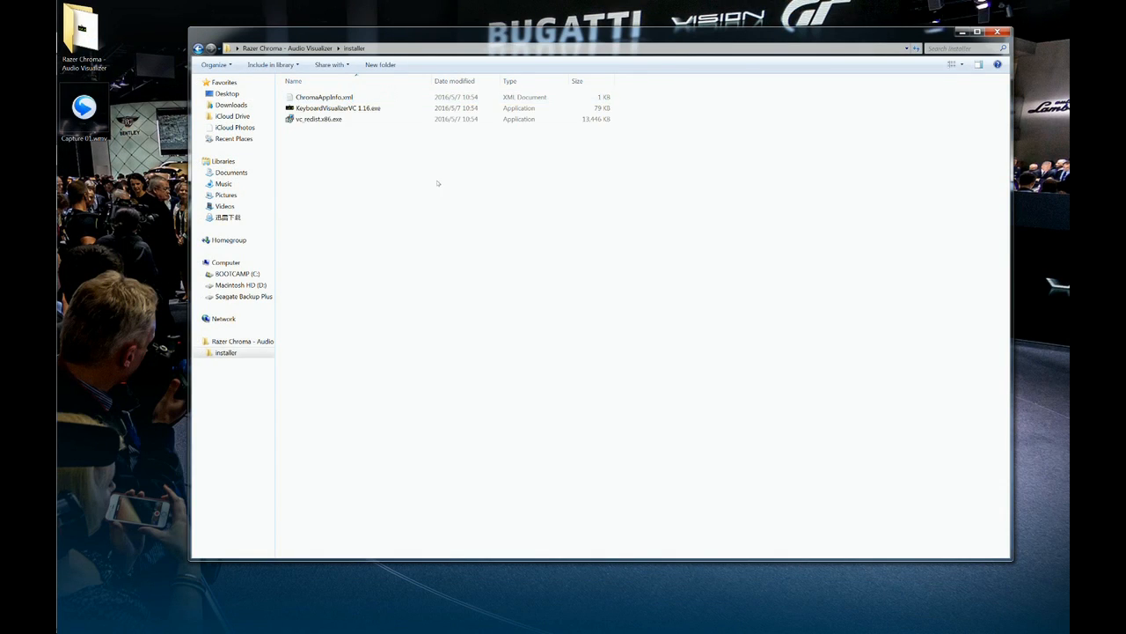
left_click(952, 64)
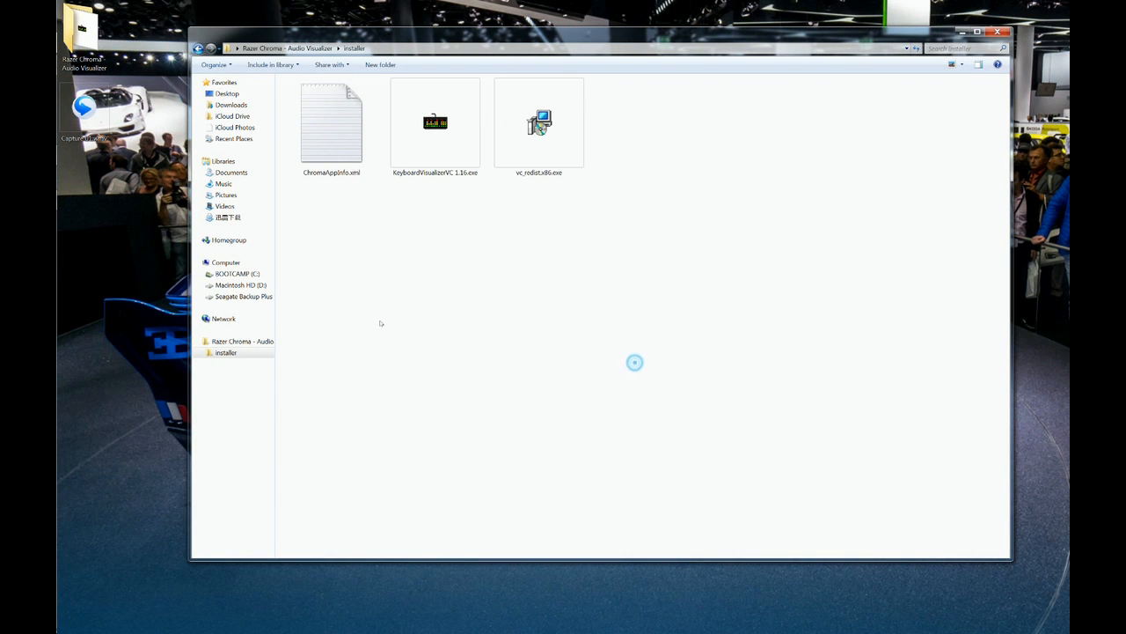
mouse_move(543, 308)
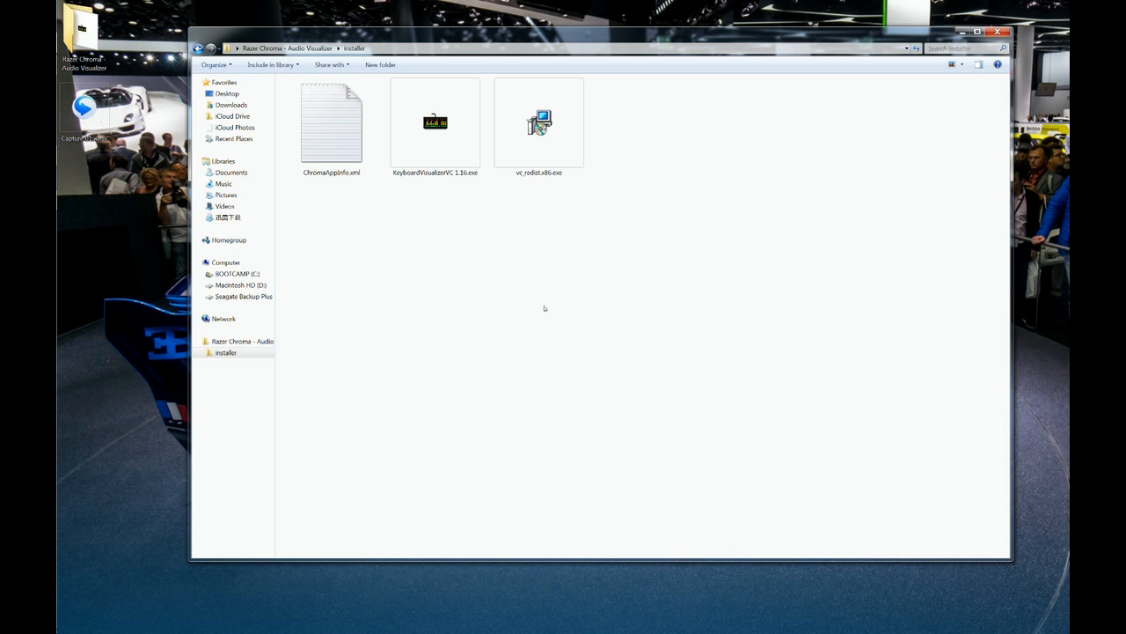
left_click(540, 123)
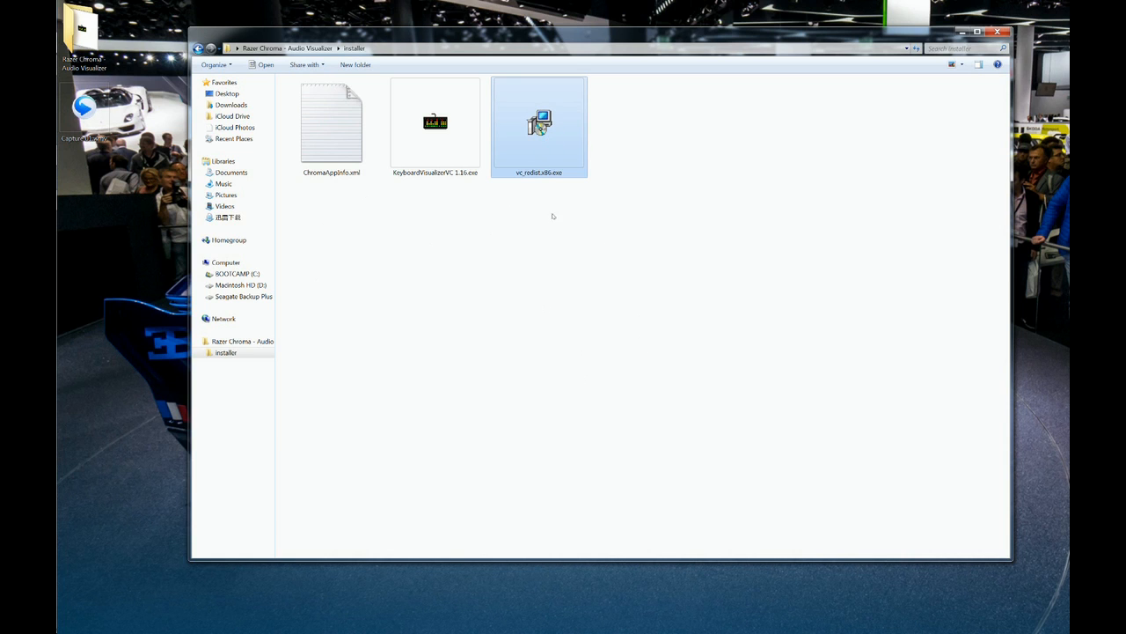
double_click(540, 123)
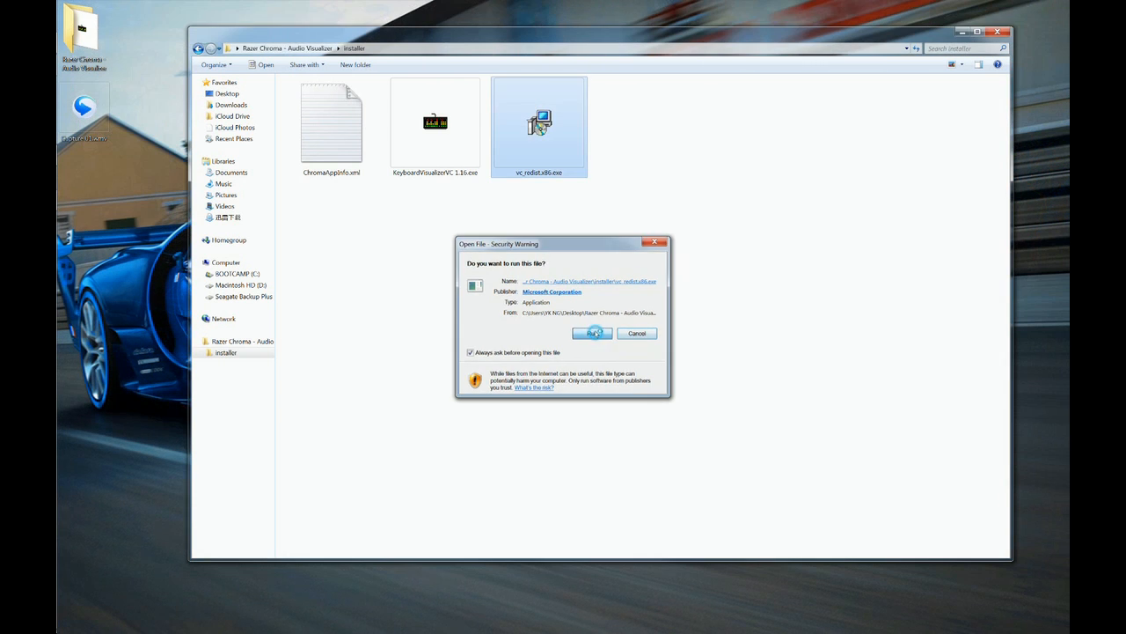
Allow the x86 redistributable to run, then close and cancel its Modify Setup unchanged.
left_click(591, 332)
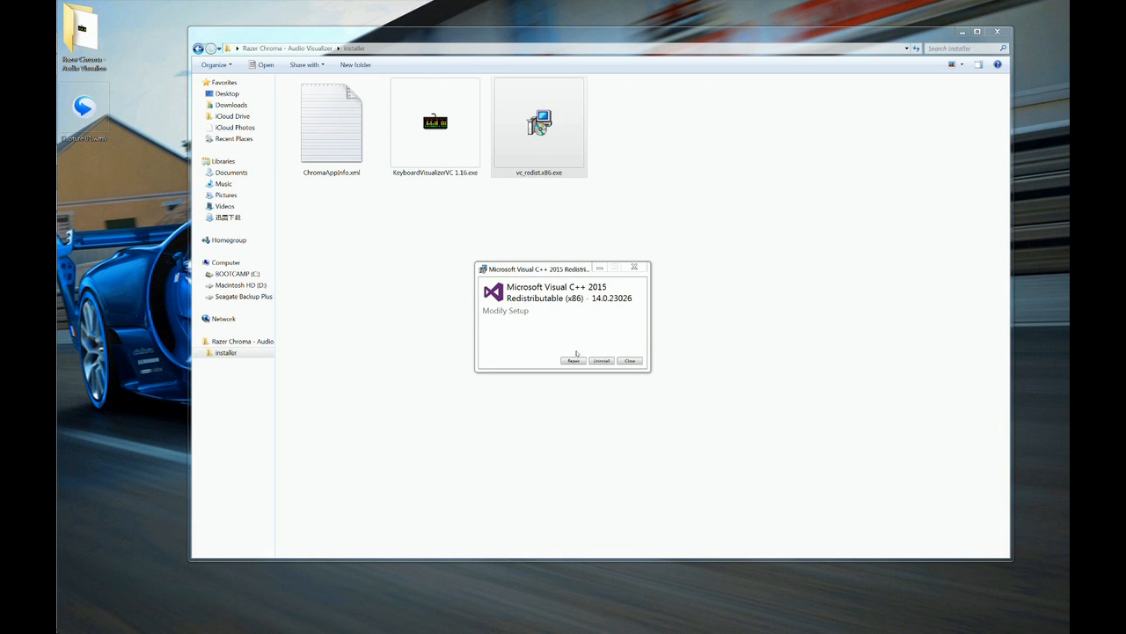
mouse_move(572, 344)
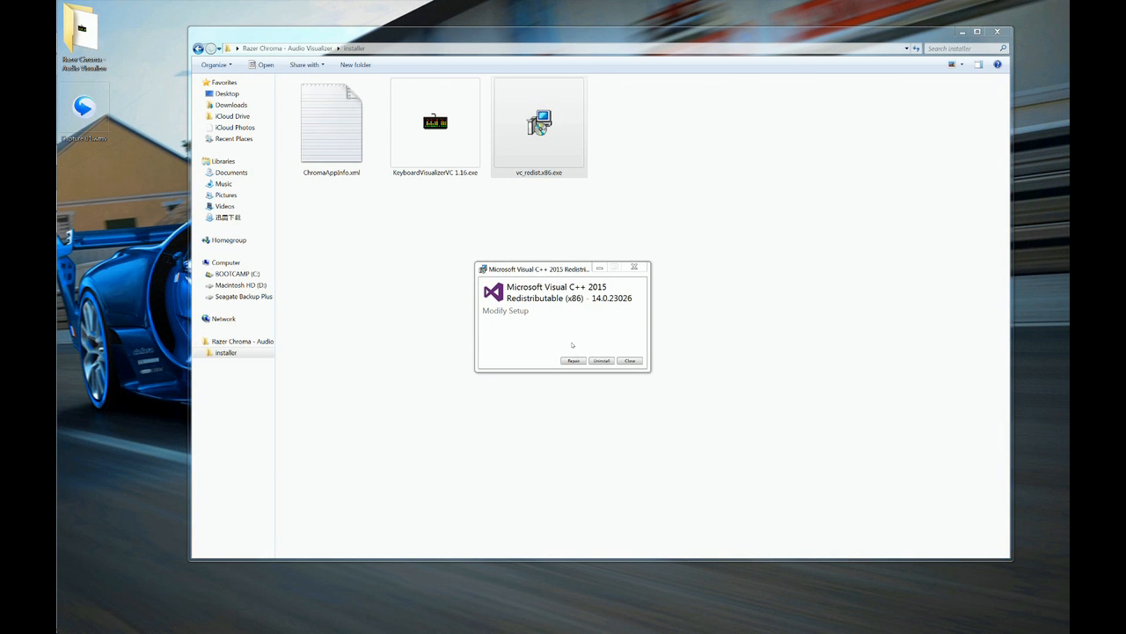
mouse_move(617, 277)
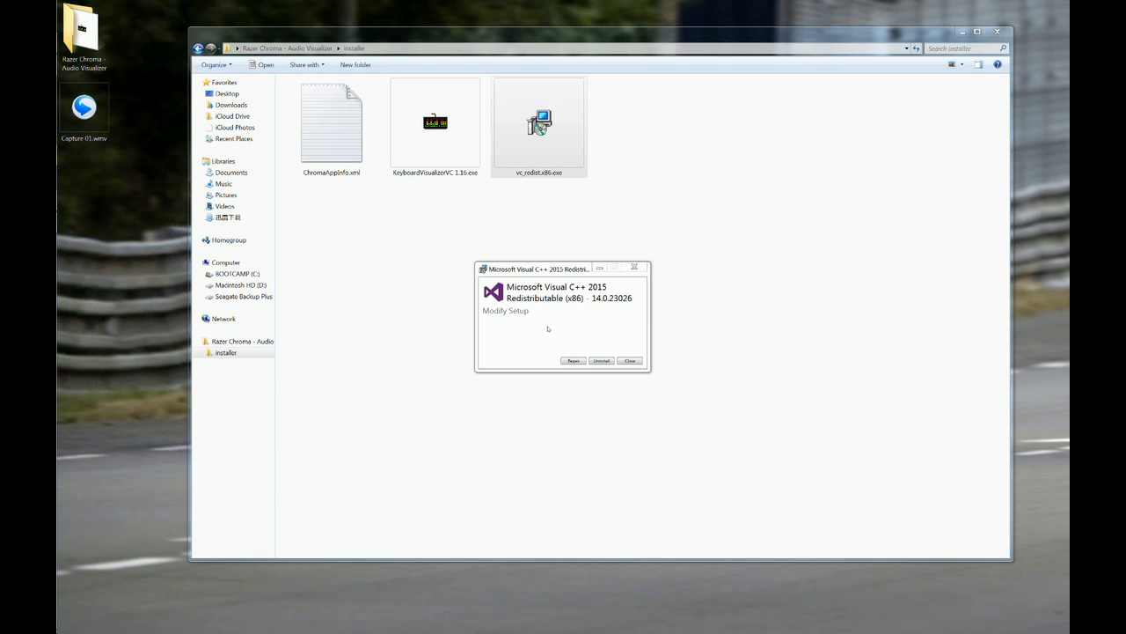
mouse_move(574, 309)
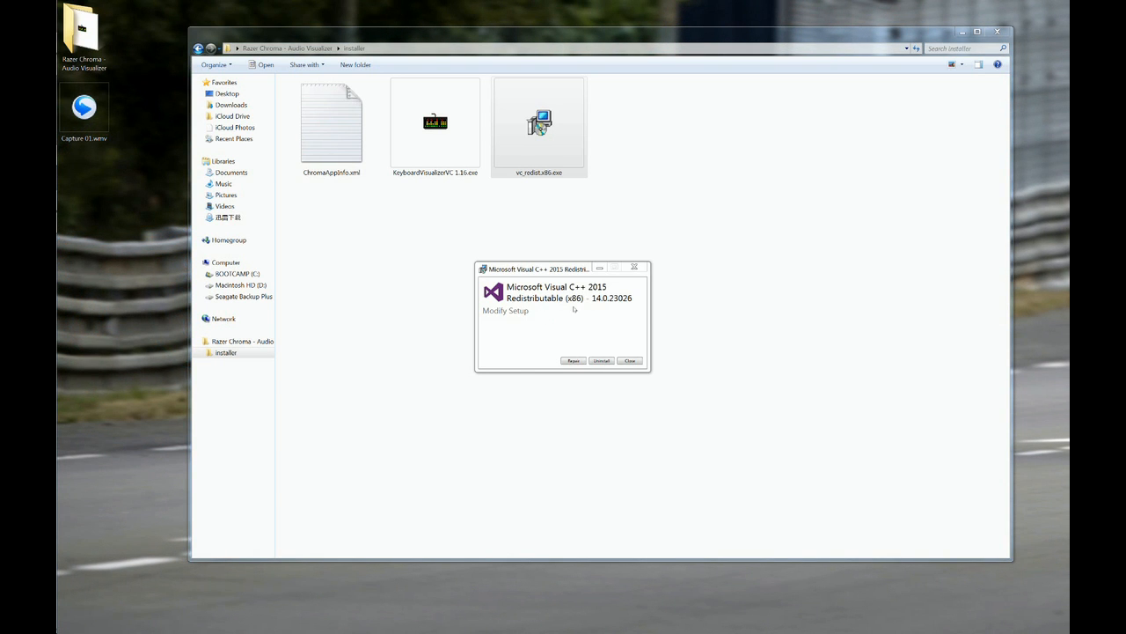
mouse_move(640, 363)
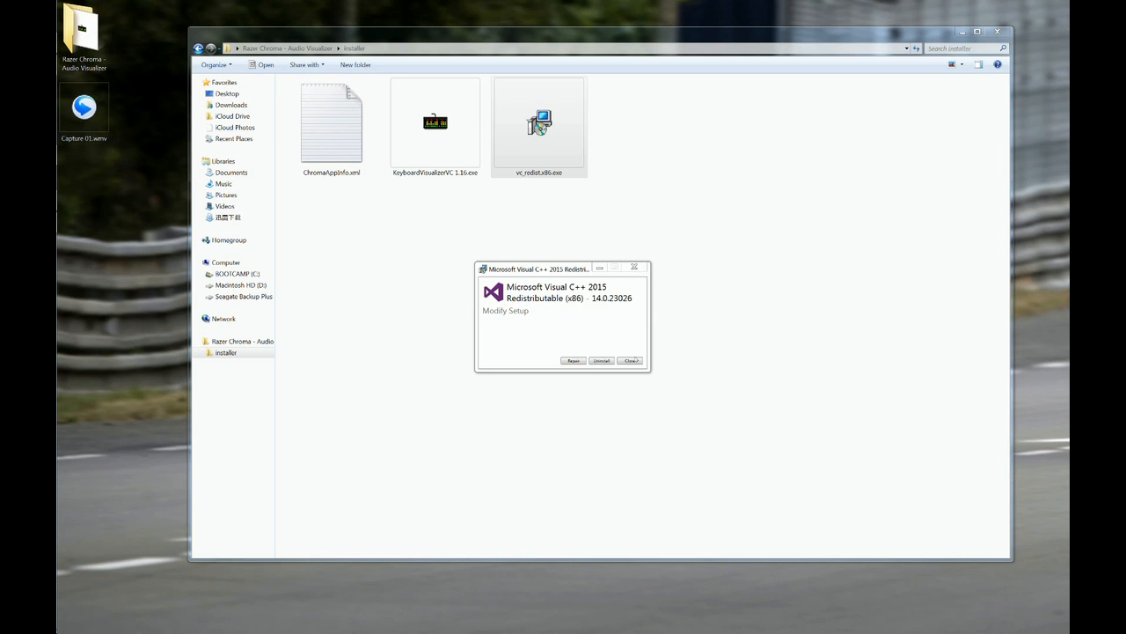
left_click(630, 360)
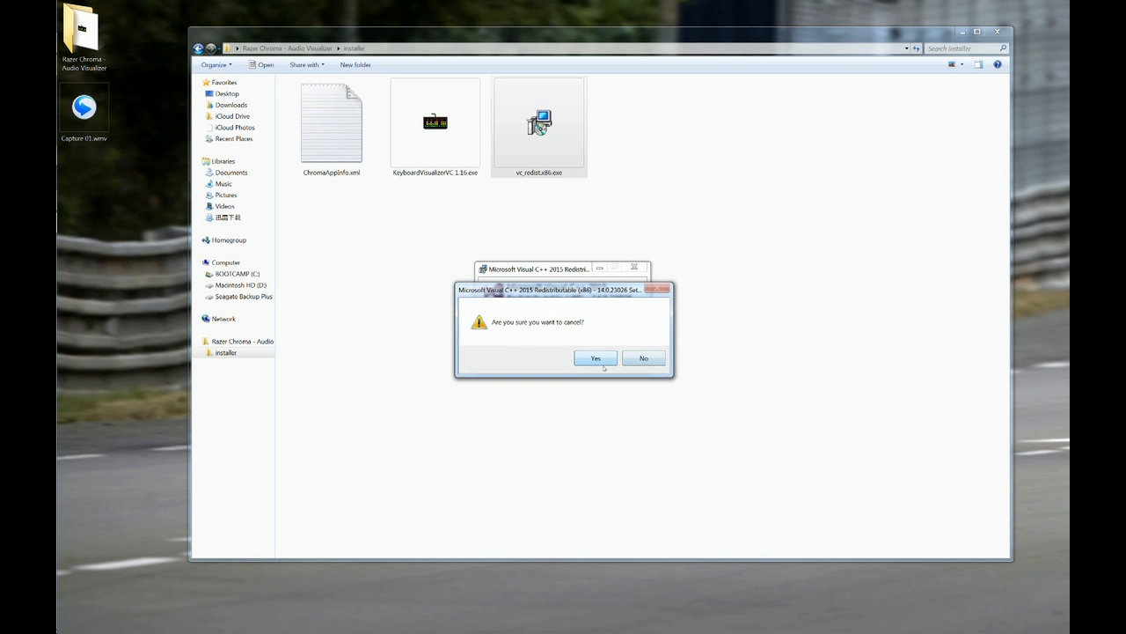
left_click(596, 358)
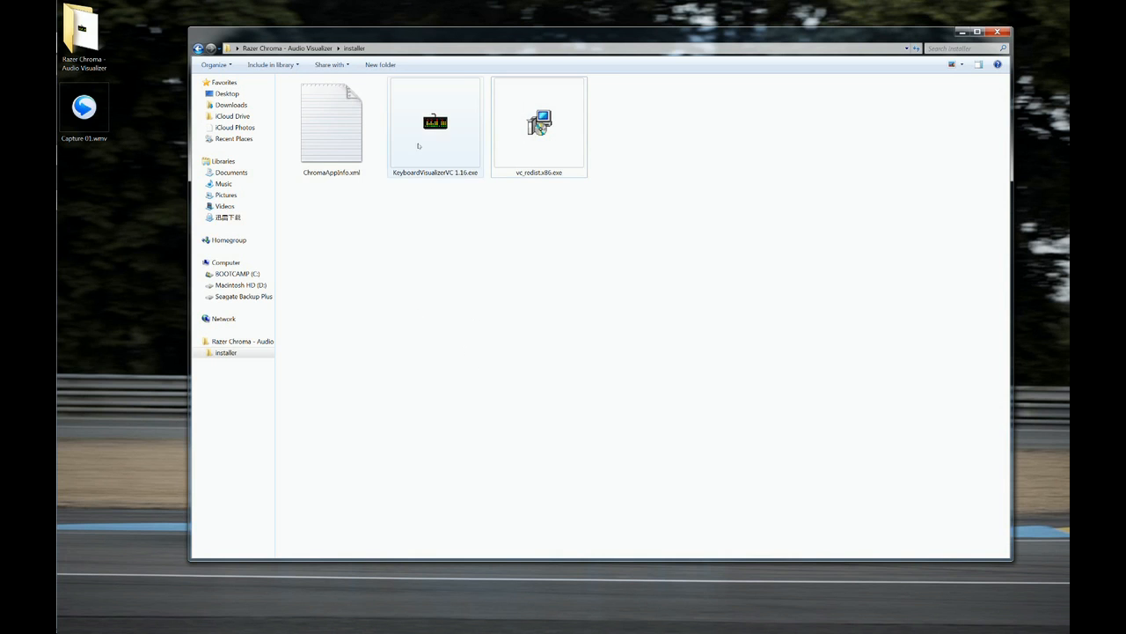
Move between the Audio Visualizer and installer folders in Large icons, then launch KeyboardVisualizerVC 1.16.exe.
left_click(435, 123)
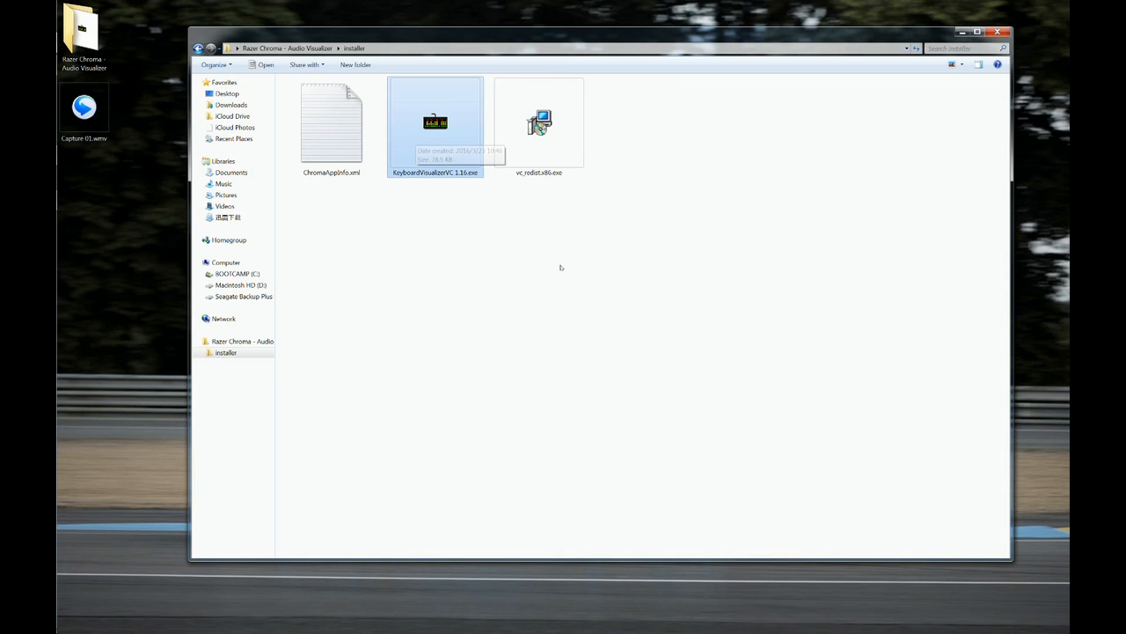
left_click(198, 48)
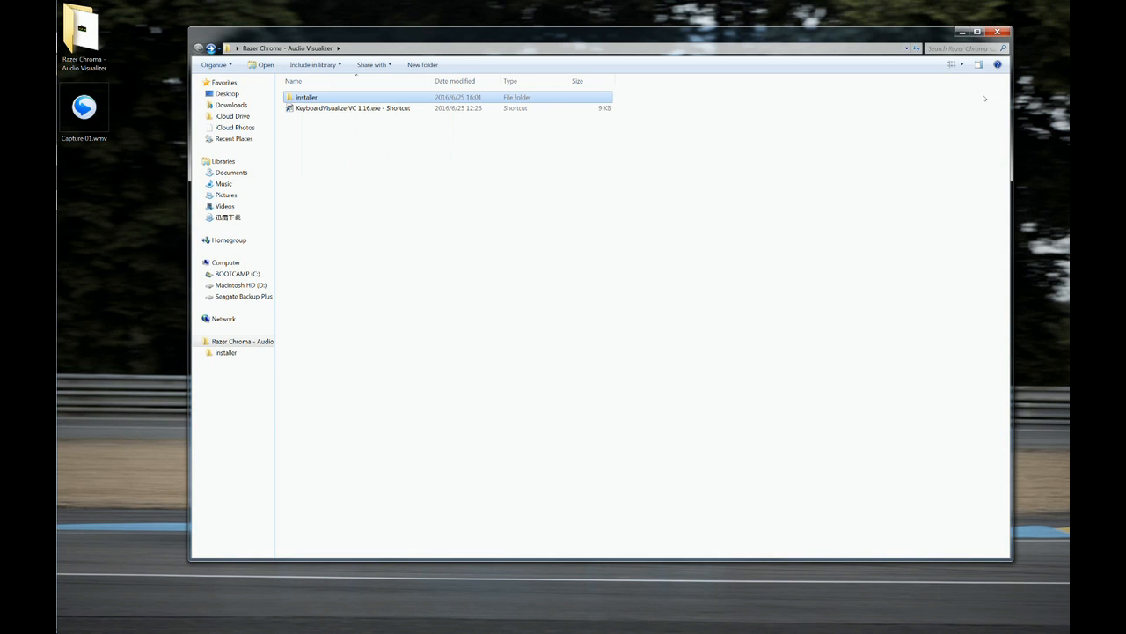
left_click(951, 64)
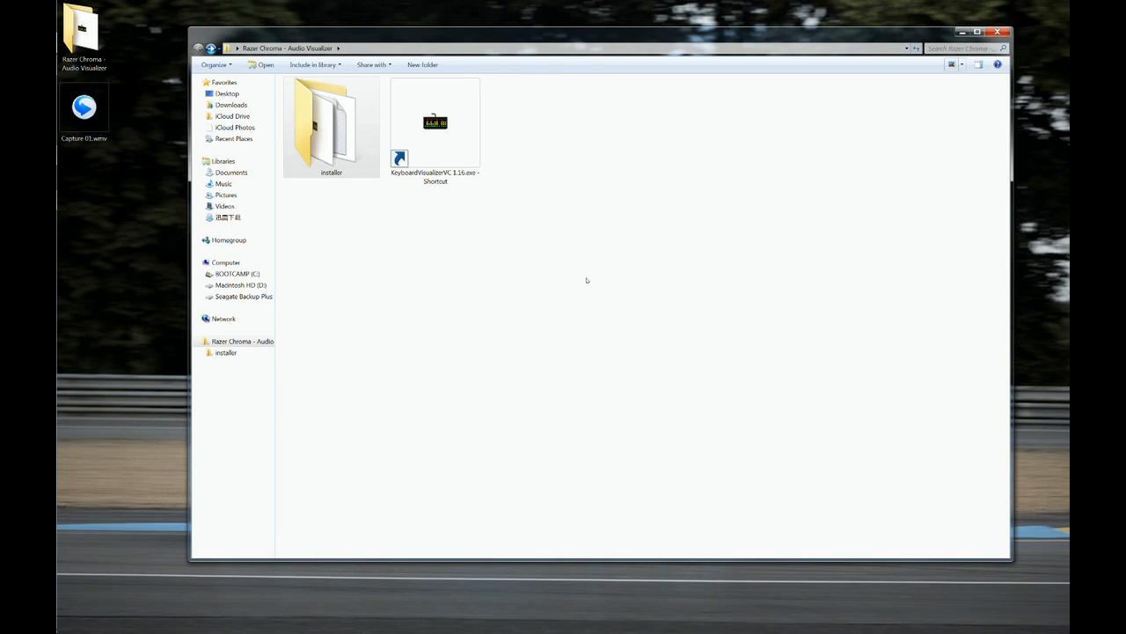
double_click(331, 128)
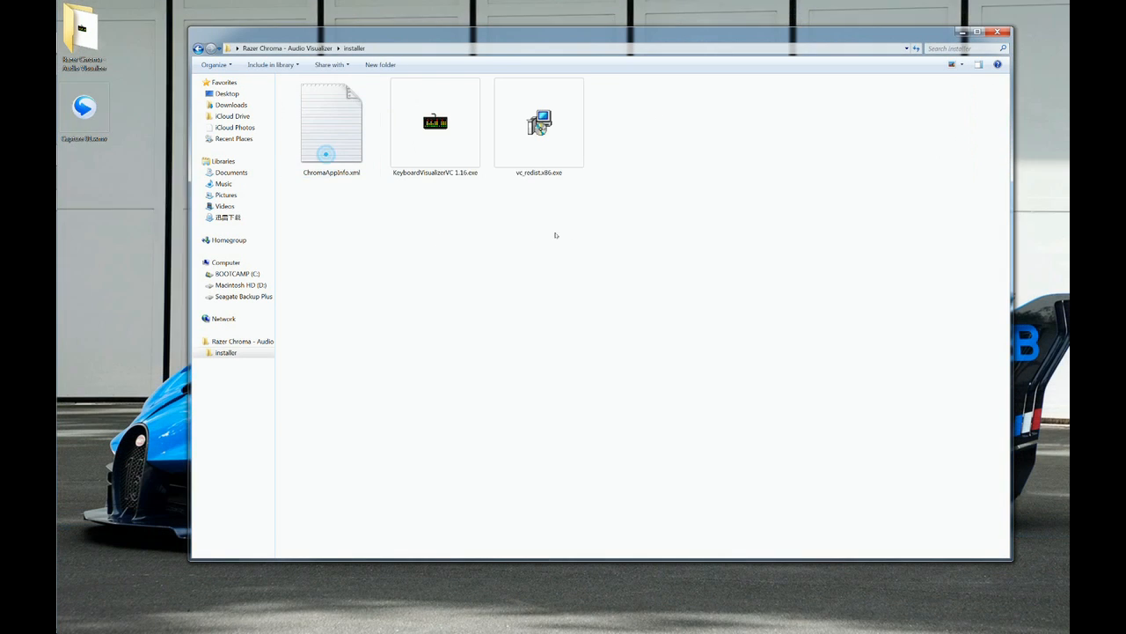
left_click(198, 47)
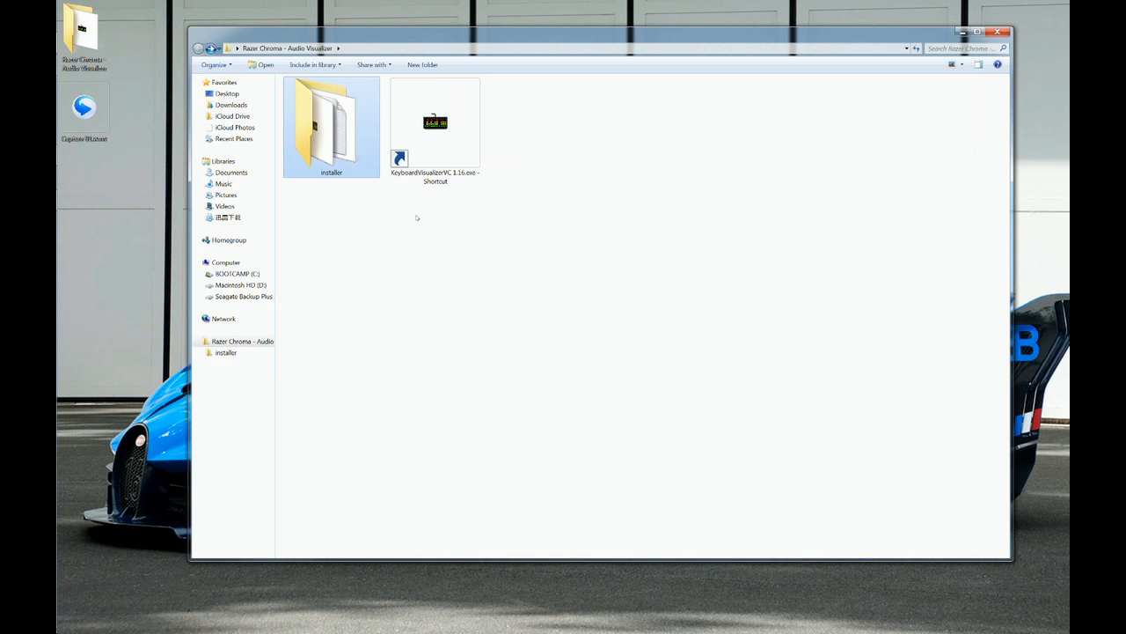
left_click(435, 127)
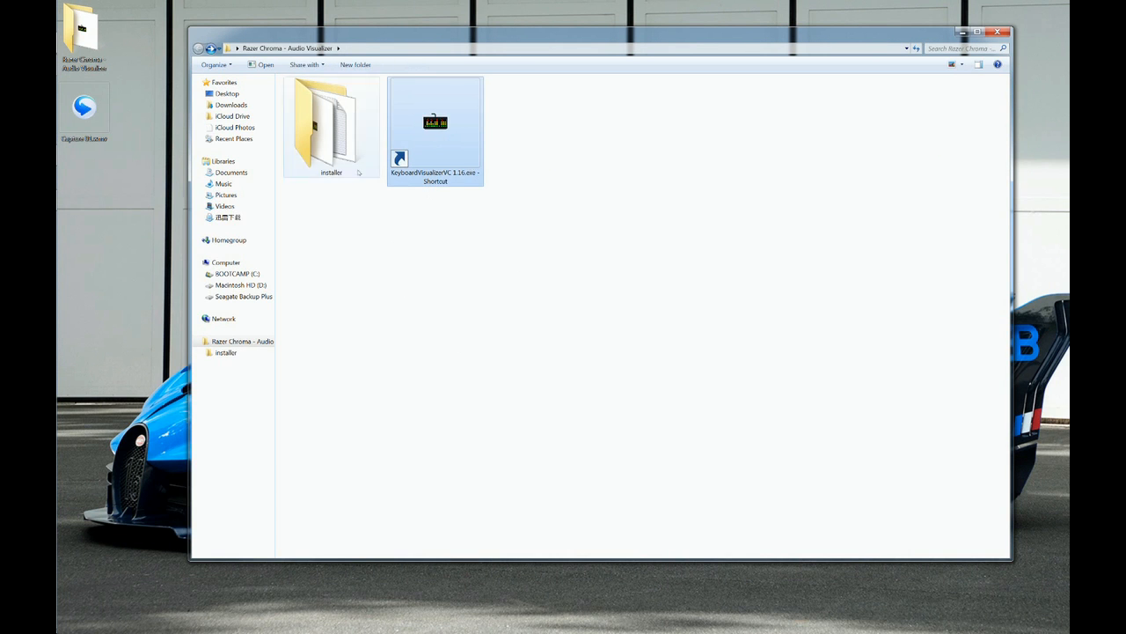
double_click(331, 125)
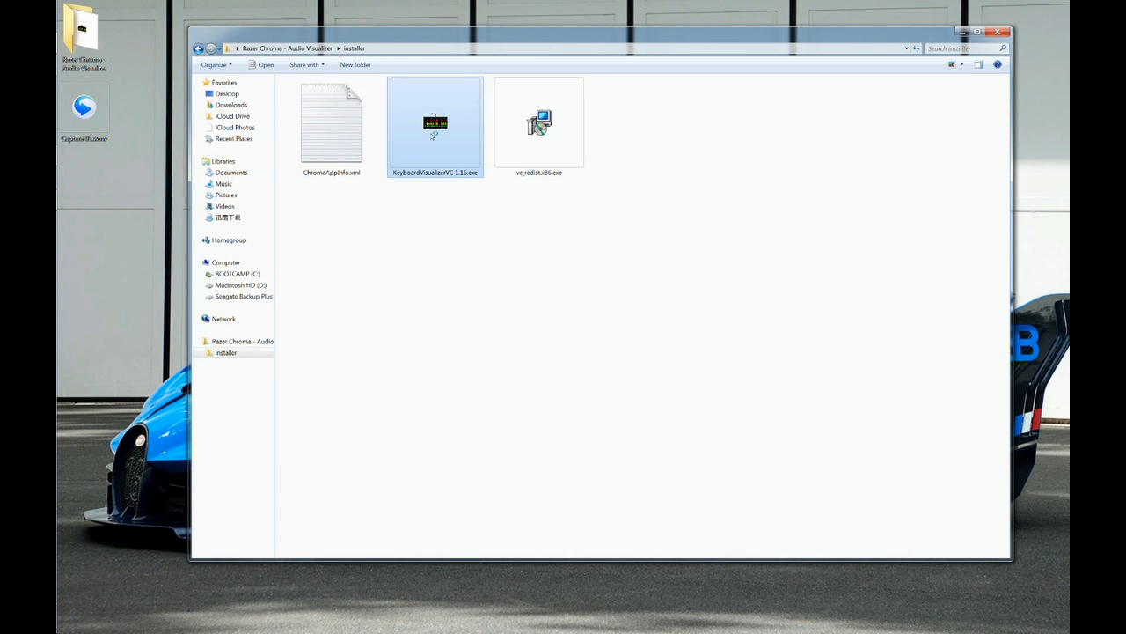
double_click(435, 123)
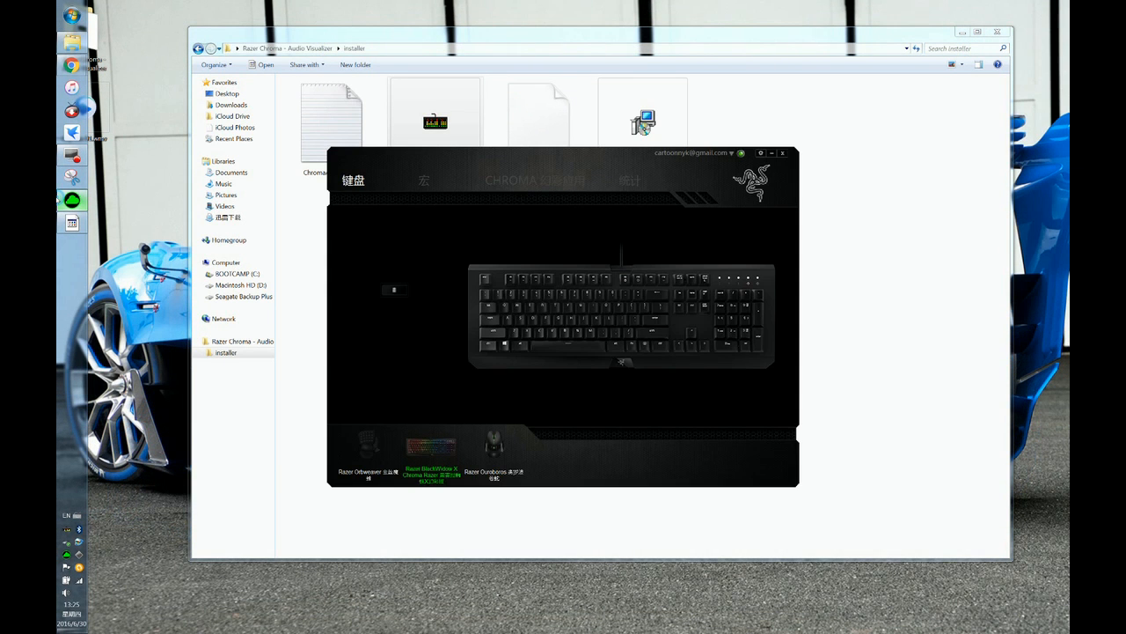
Choose English from the language dropdown in Synapse settings.
left_click(352, 181)
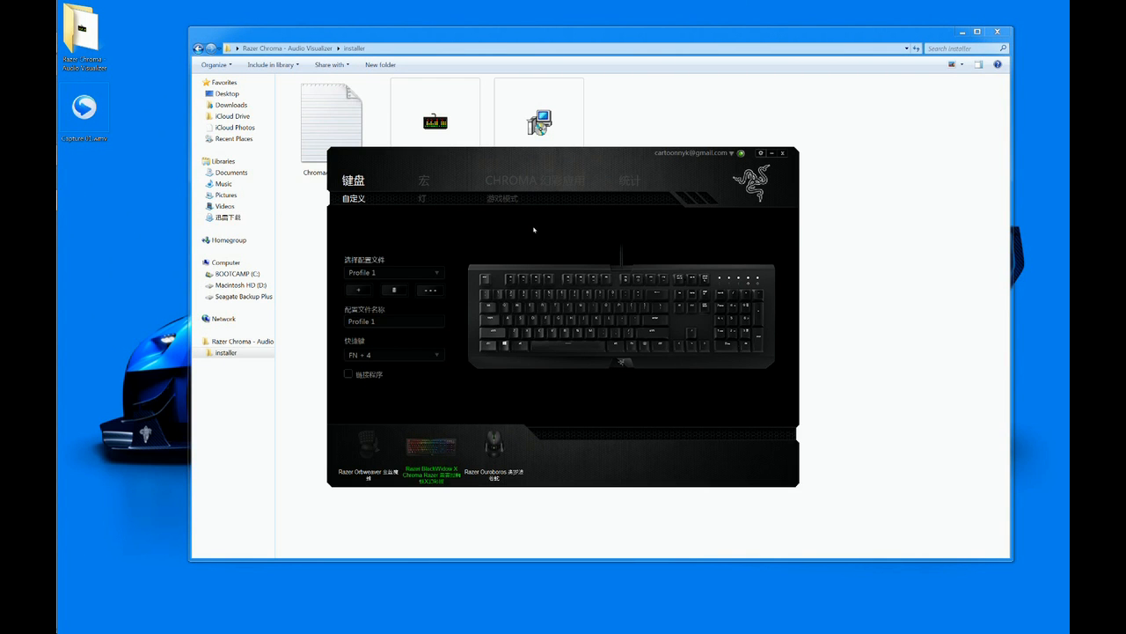
mouse_move(726, 255)
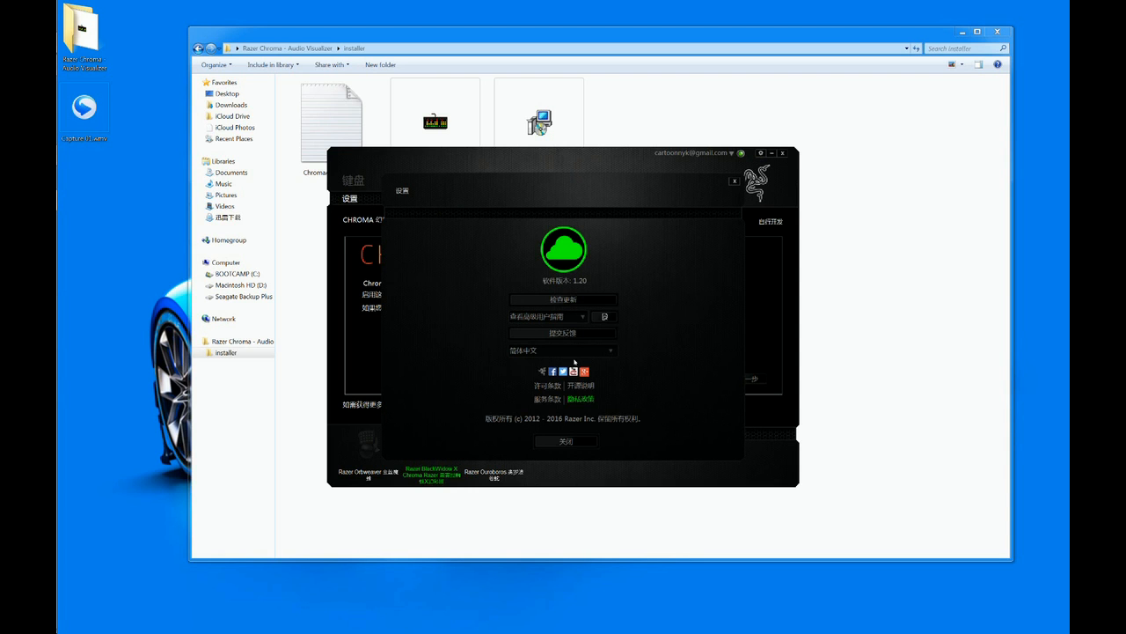
left_click(562, 350)
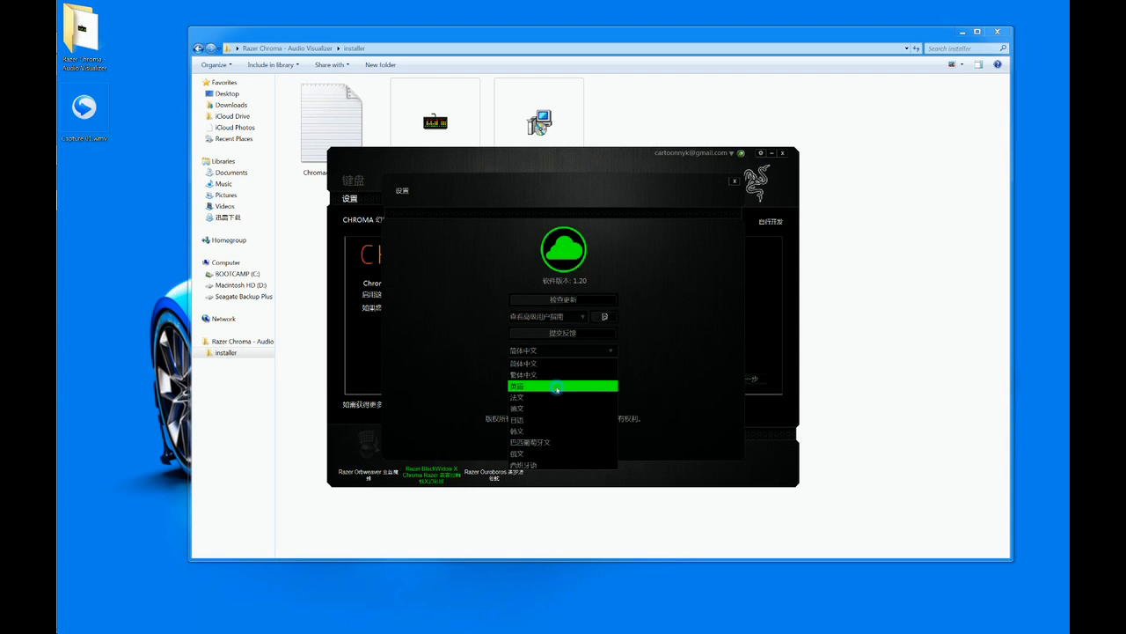
left_click(561, 386)
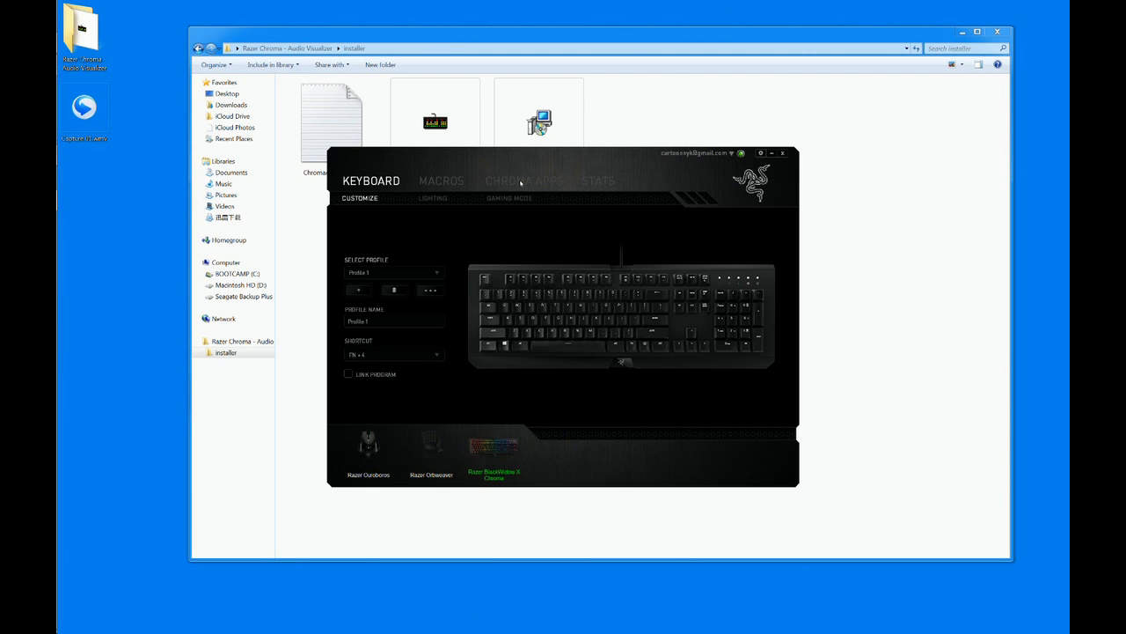
Turn the Chroma Apps toggle off and back on, then close the Synapse window.
left_click(524, 180)
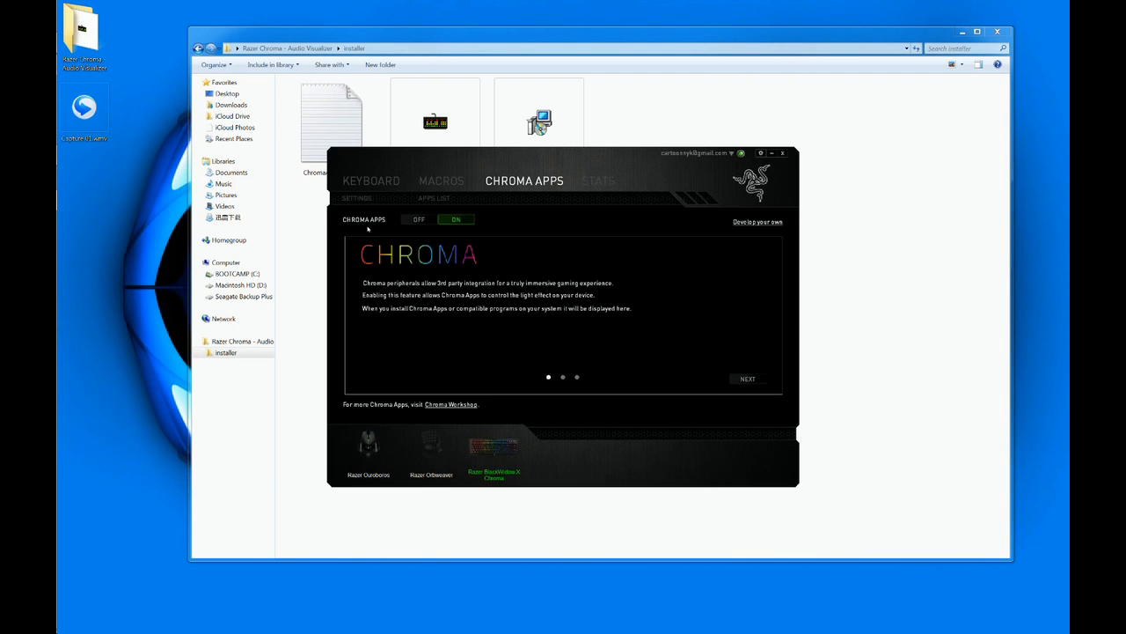
left_click(418, 219)
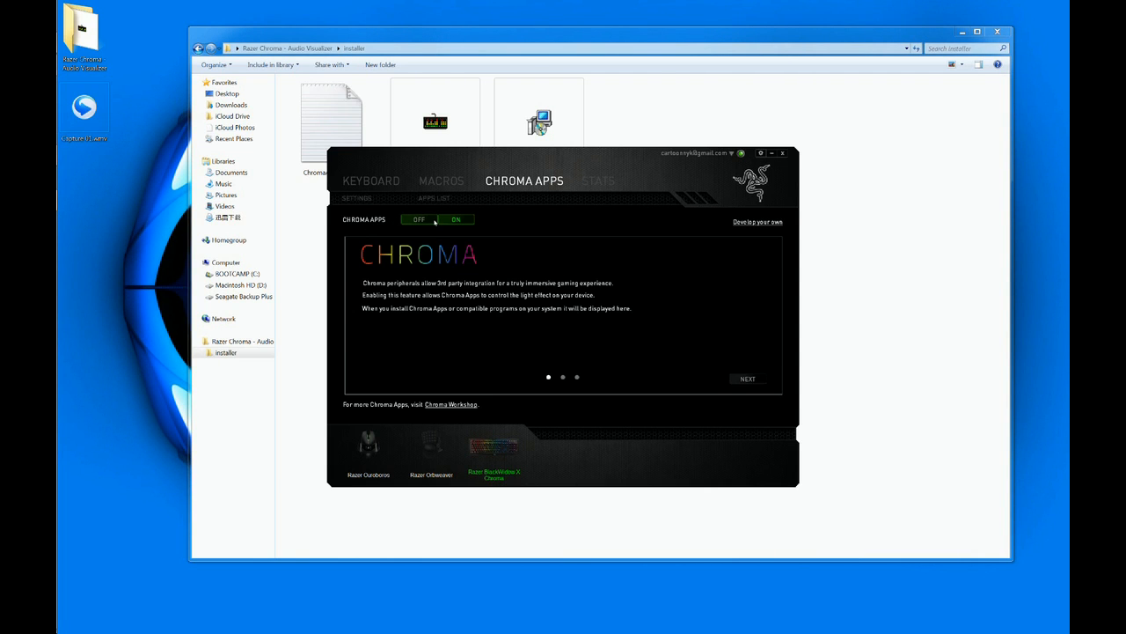
left_click(438, 219)
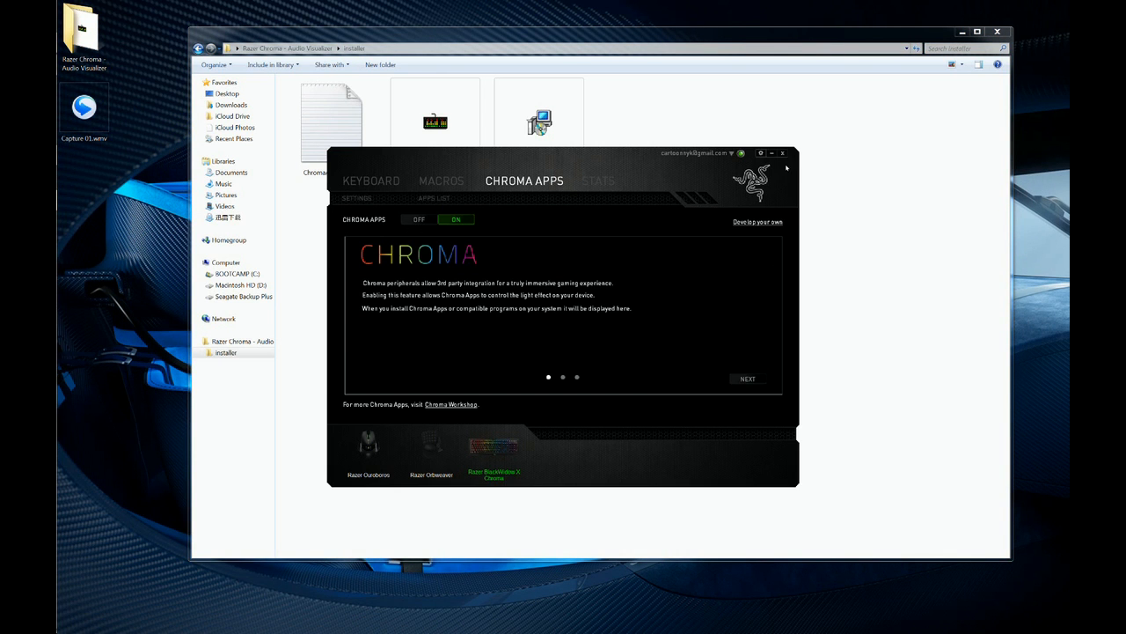
left_click(782, 154)
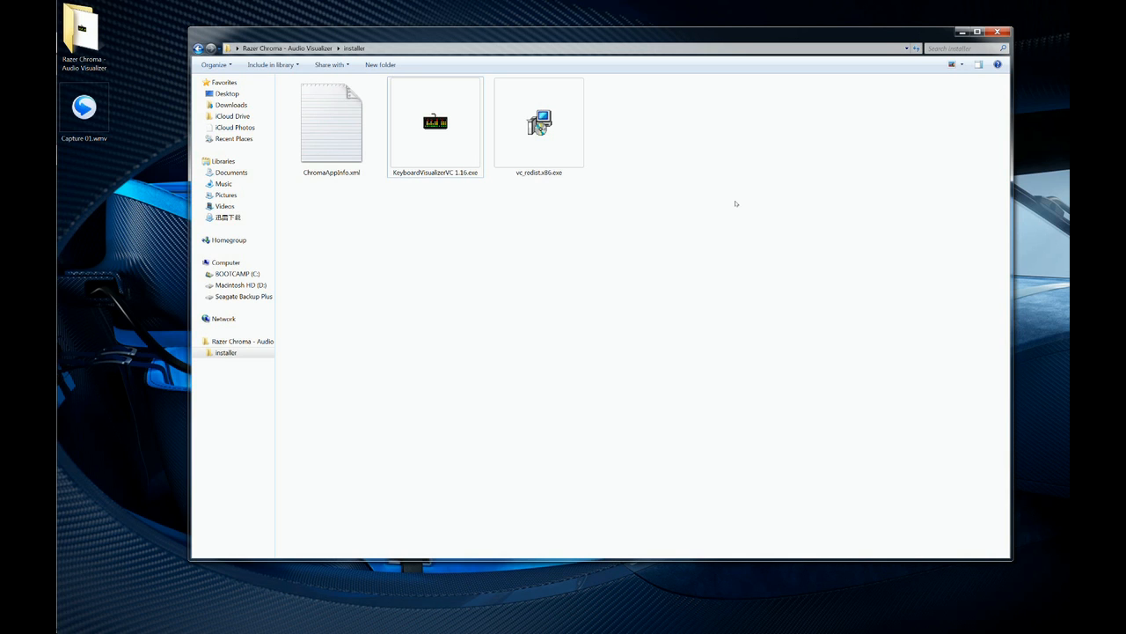
mouse_move(774, 340)
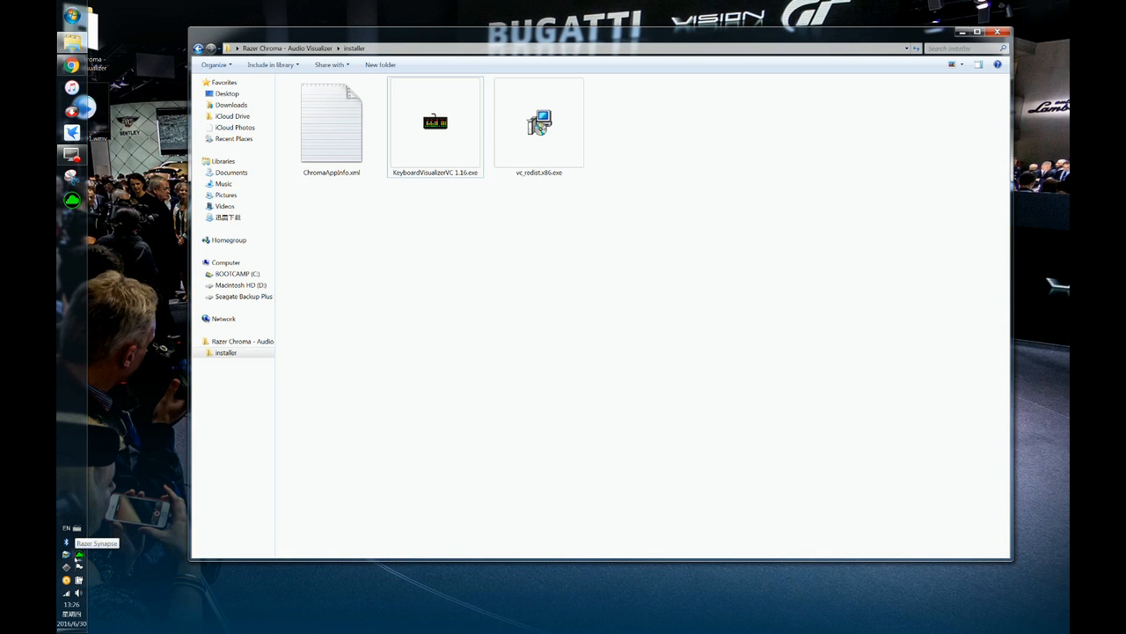
Bring up the Synapse tray icon menu, then launch KeyboardVisualizerVC 1.16.exe.
right_click(65, 540)
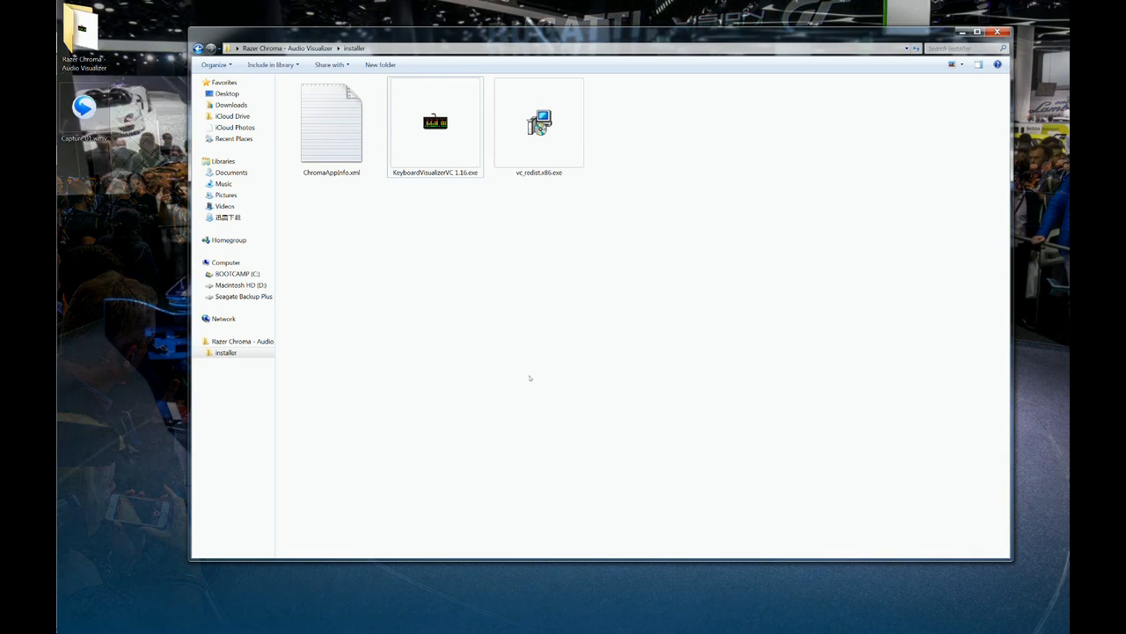
double_click(434, 123)
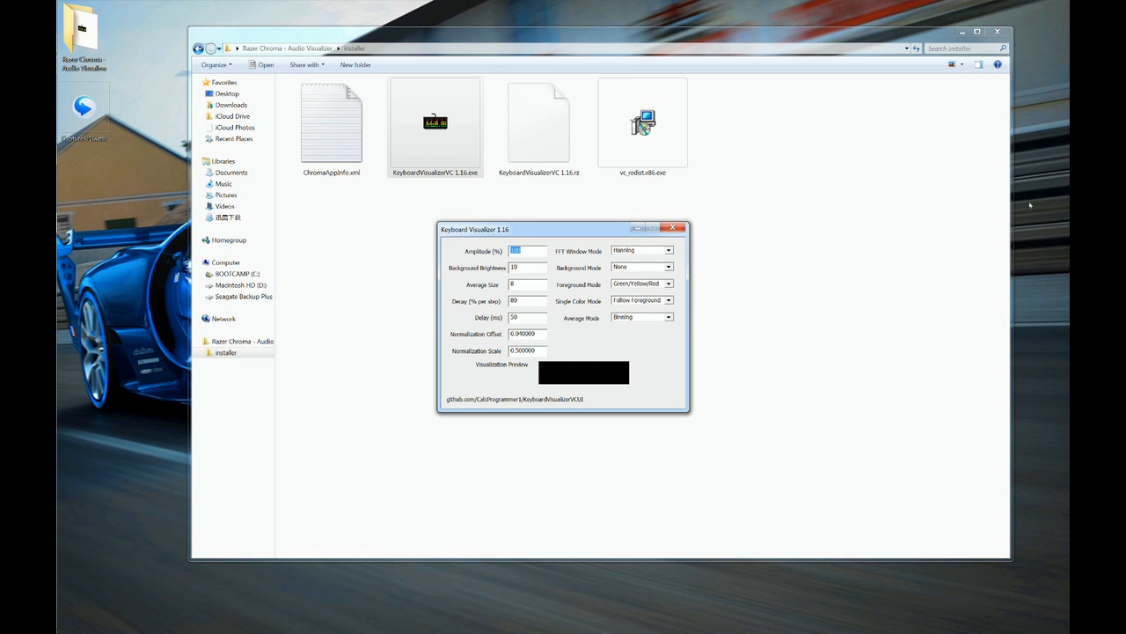
mouse_move(710, 367)
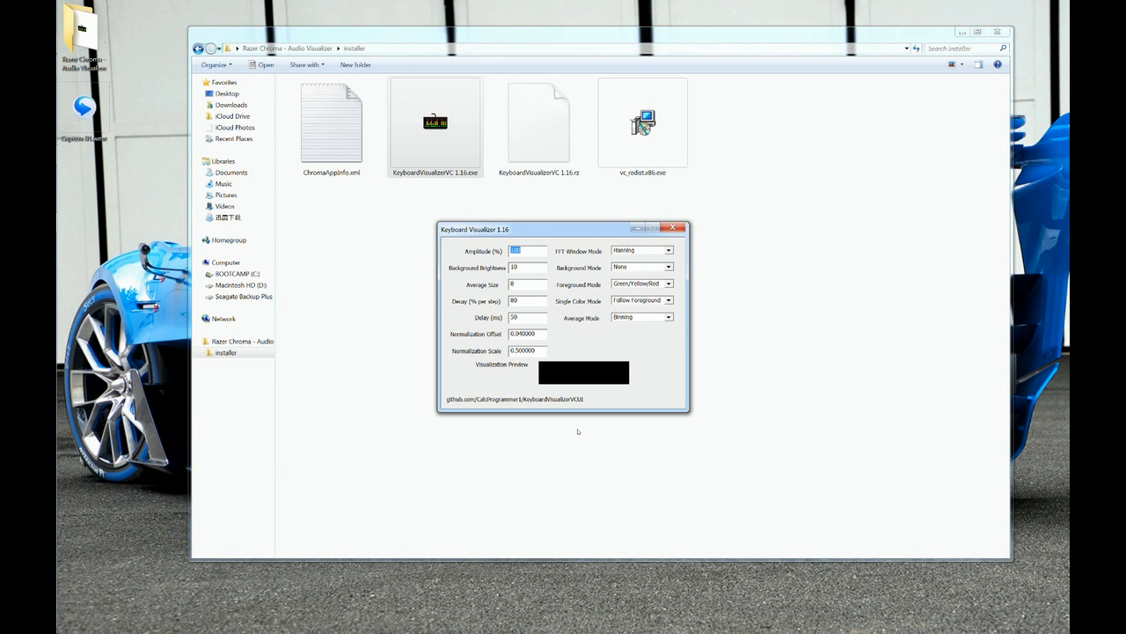
mouse_move(566, 240)
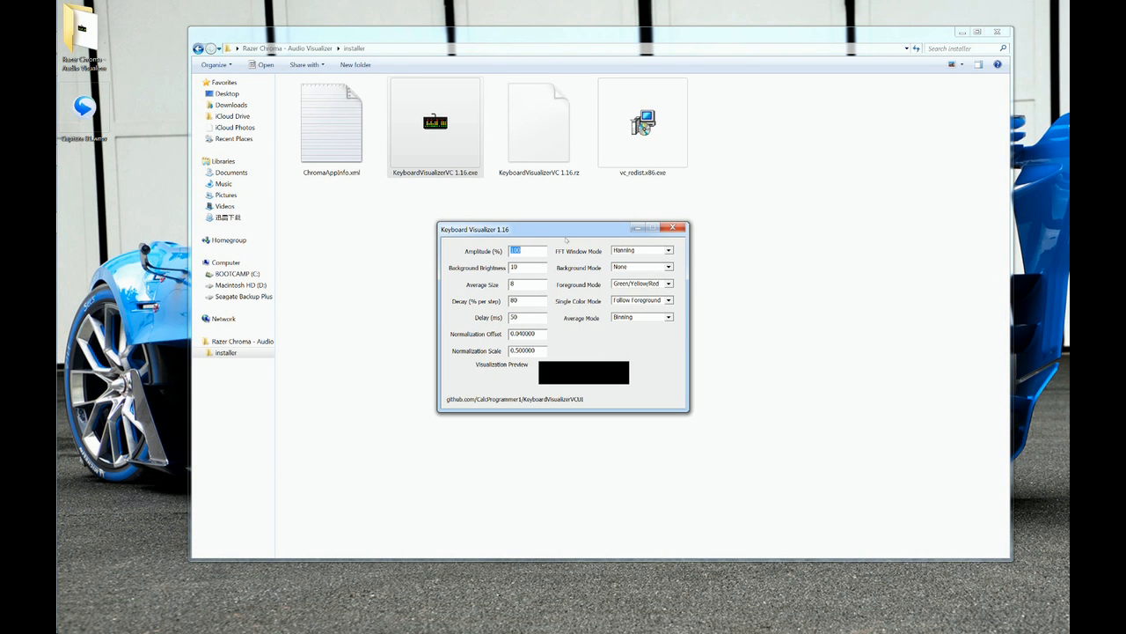
mouse_move(564, 313)
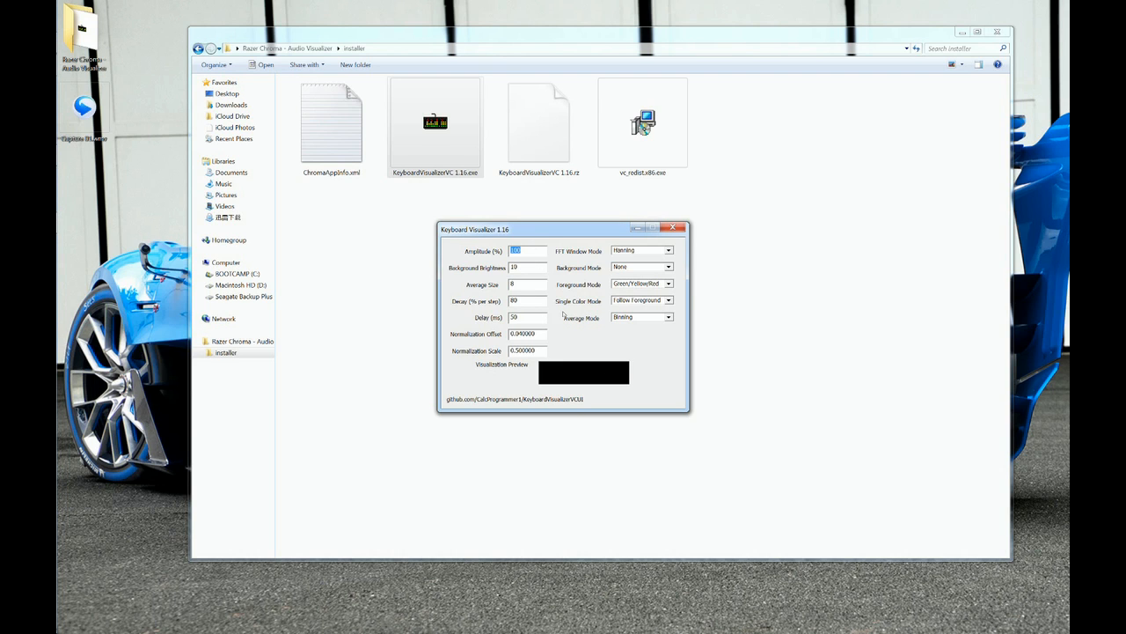
mouse_move(589, 320)
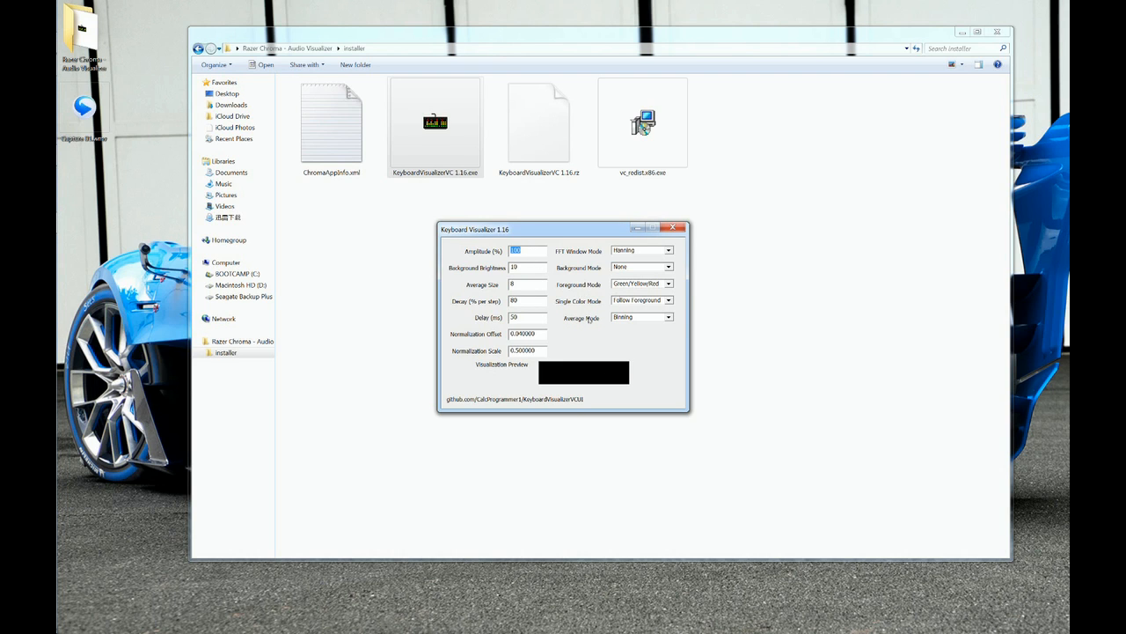
mouse_move(583, 351)
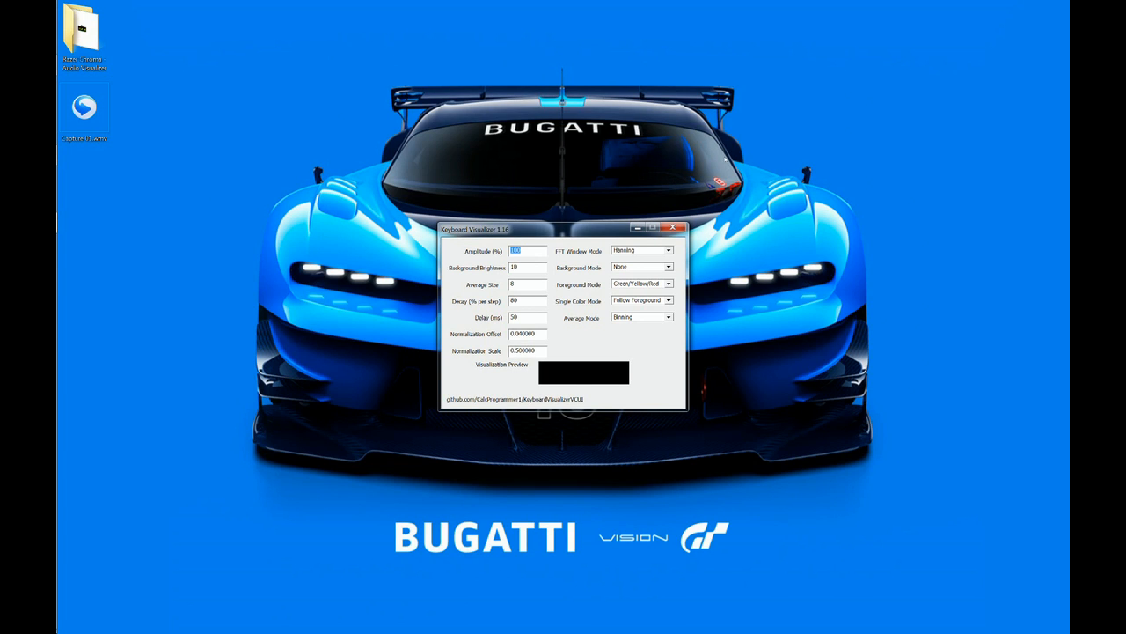
mouse_move(799, 301)
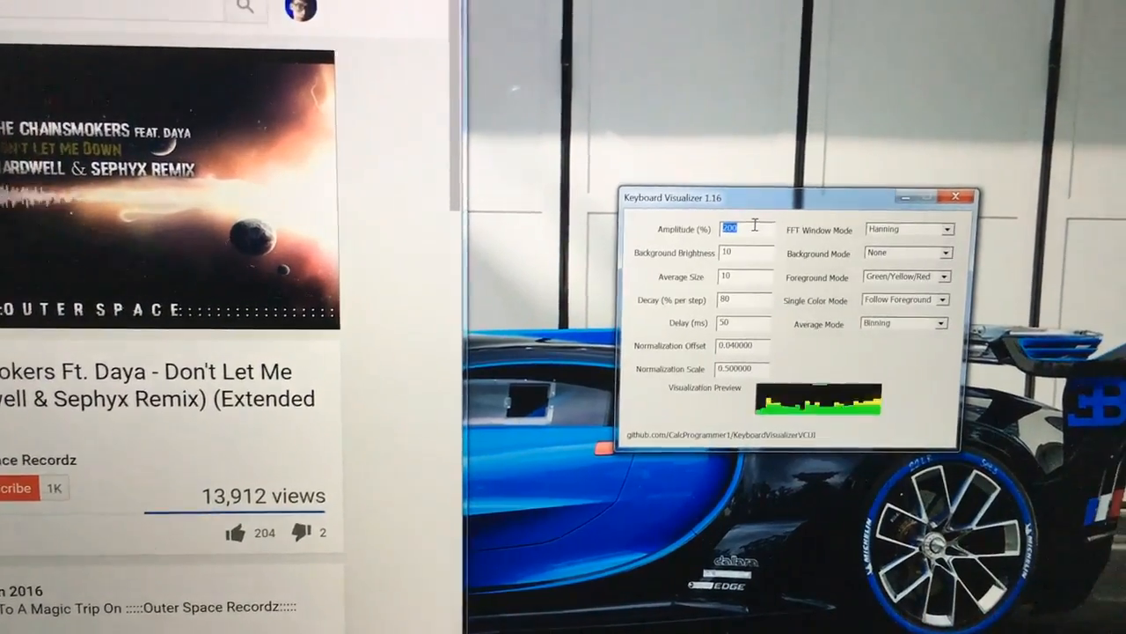
Enter amplitude 1000, then select the whole Amplitude value to replace it.
type("1000")
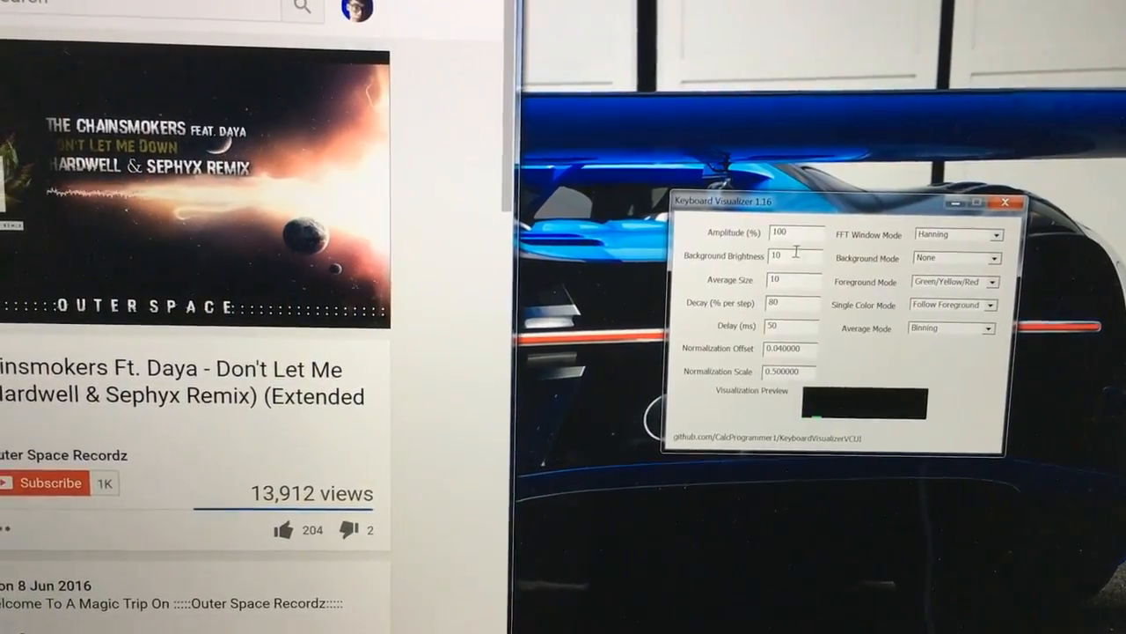
triple_click(779, 232)
type("200")
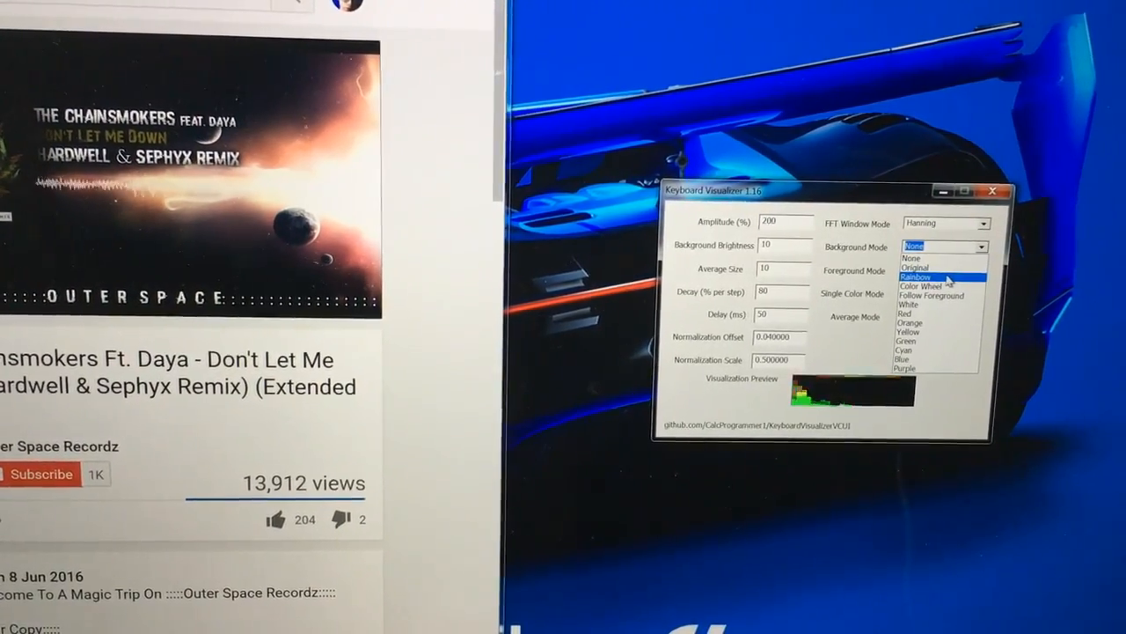
Choose Rainbow from the Background Mode dropdown and White from the Foreground Mode dropdown.
left_click(917, 276)
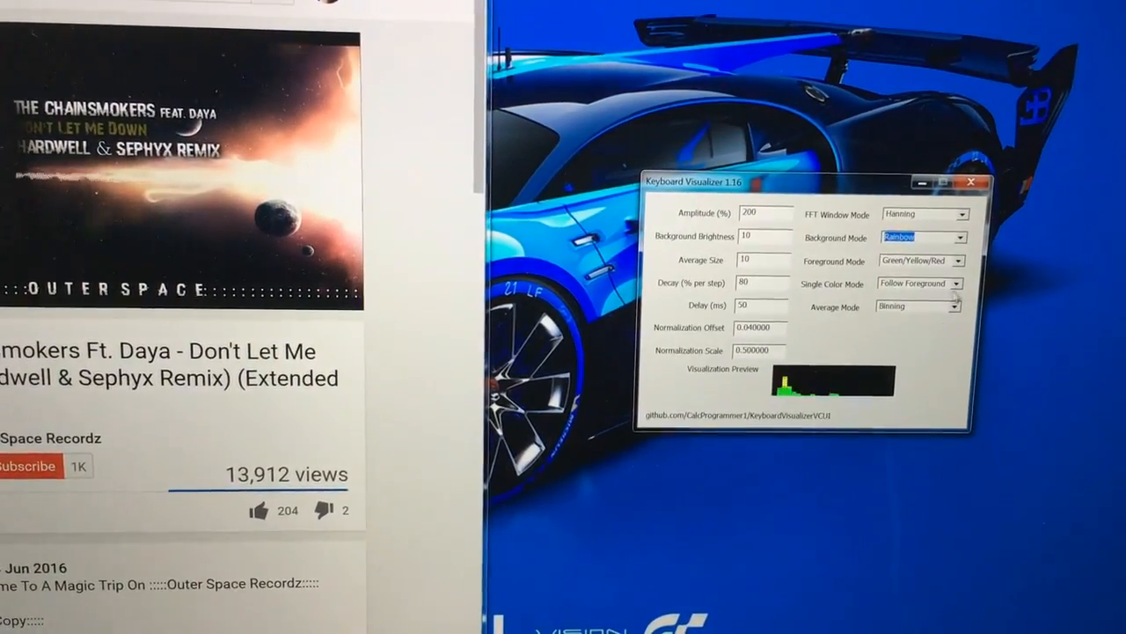
left_click(955, 260)
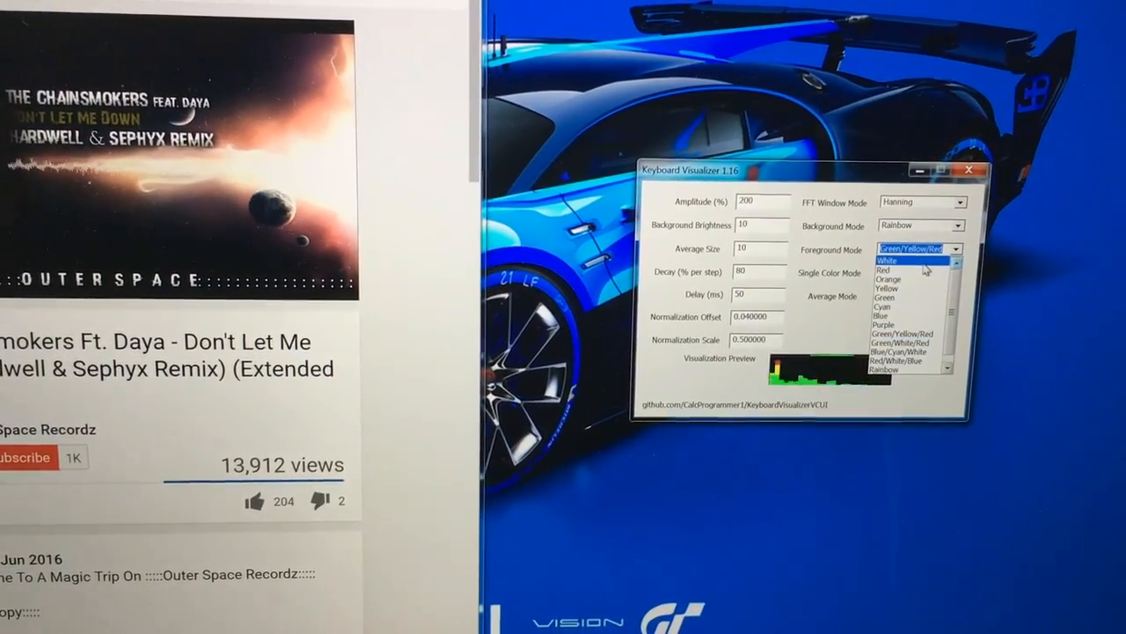
left_click(886, 259)
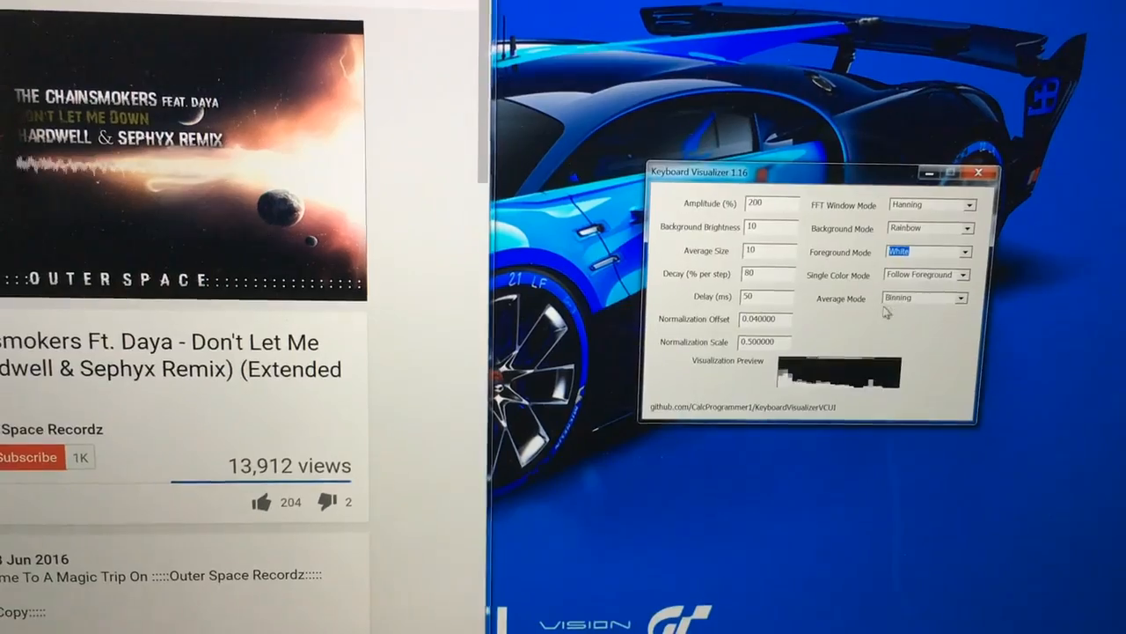